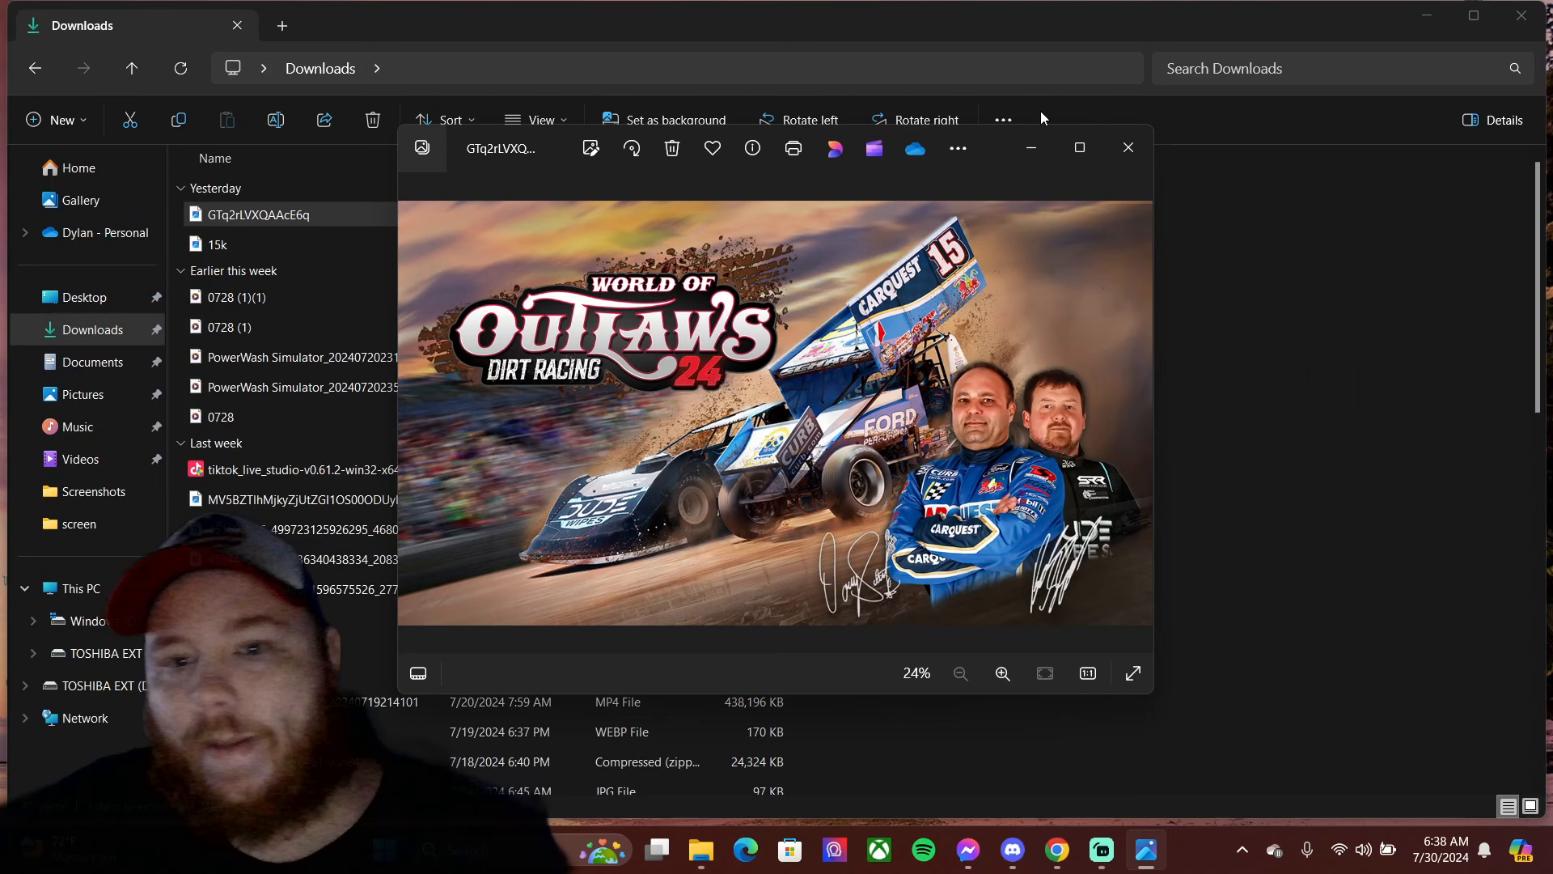
# - Maximize Photos, fit the Outlaws promo image to the window, and zoom in one step
pyautogui.click(1079, 146)
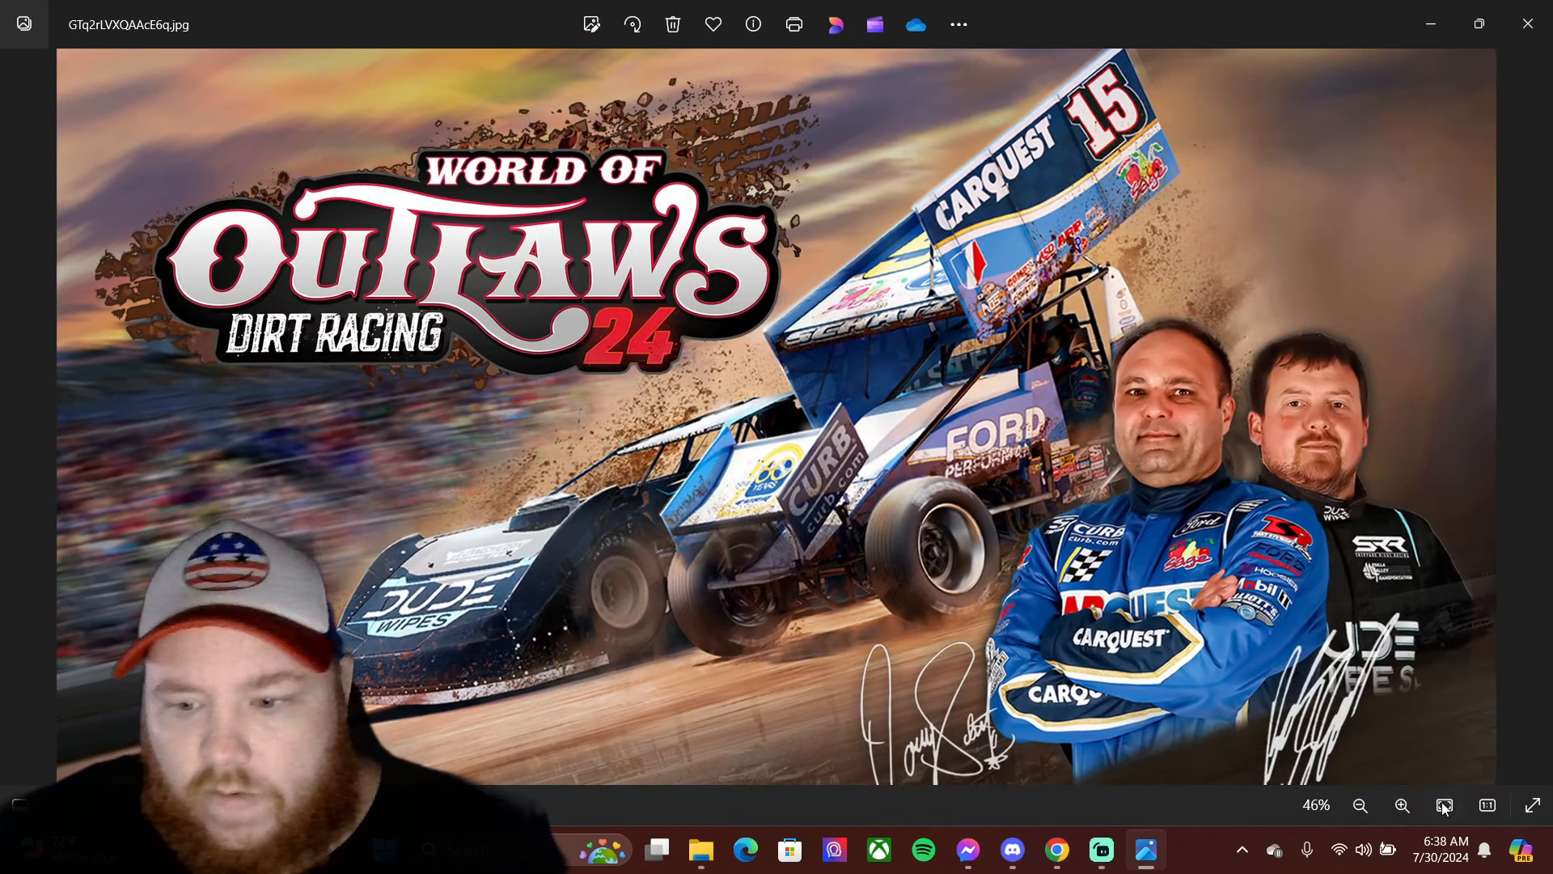
pyautogui.click(1361, 804)
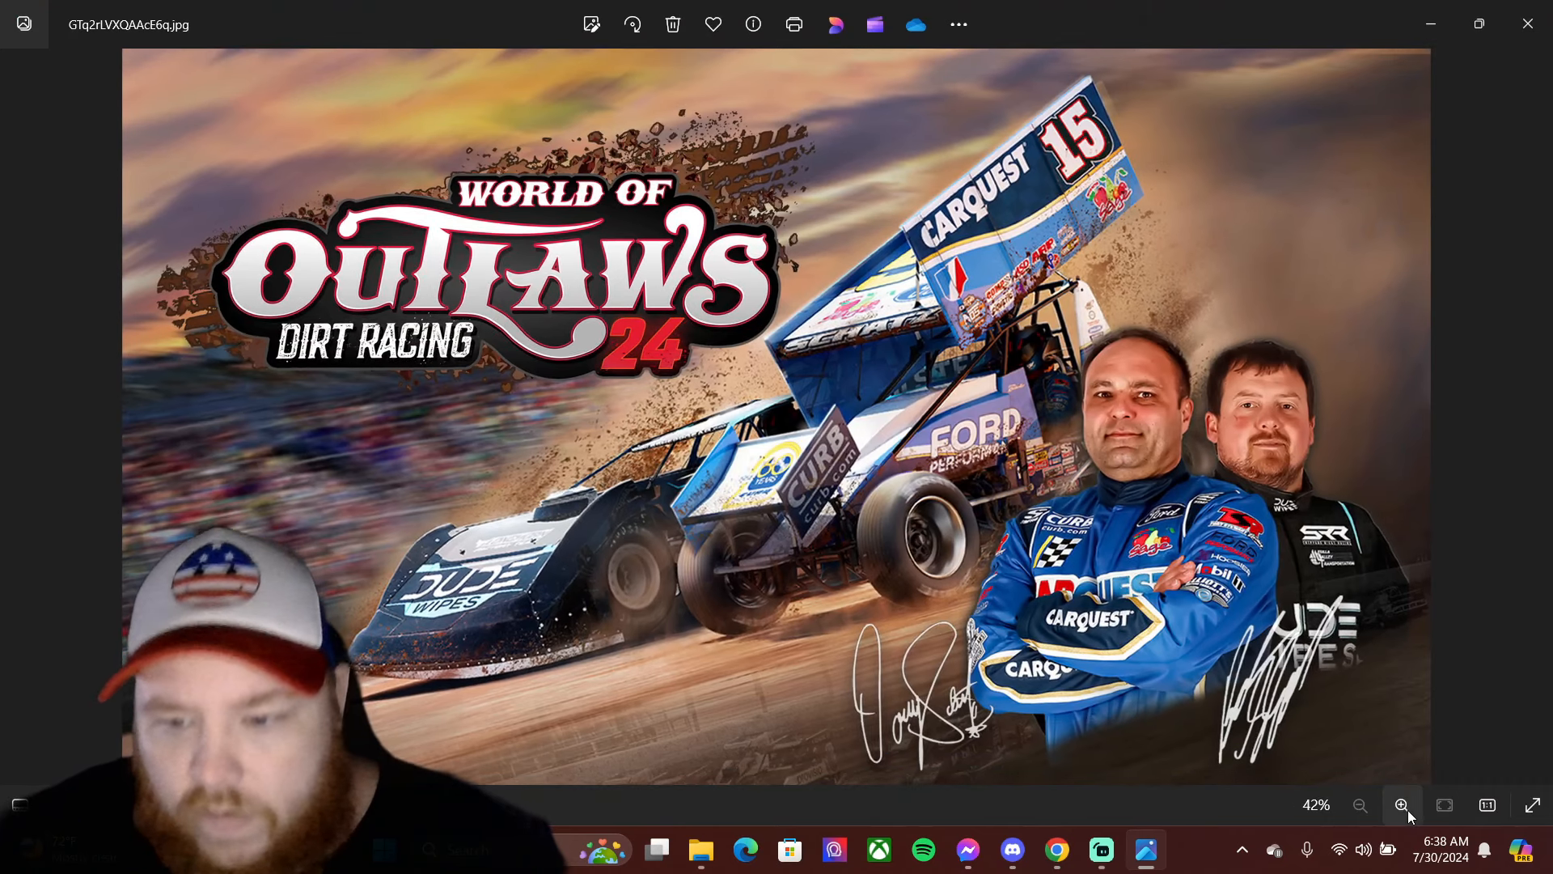
pyautogui.click(1401, 804)
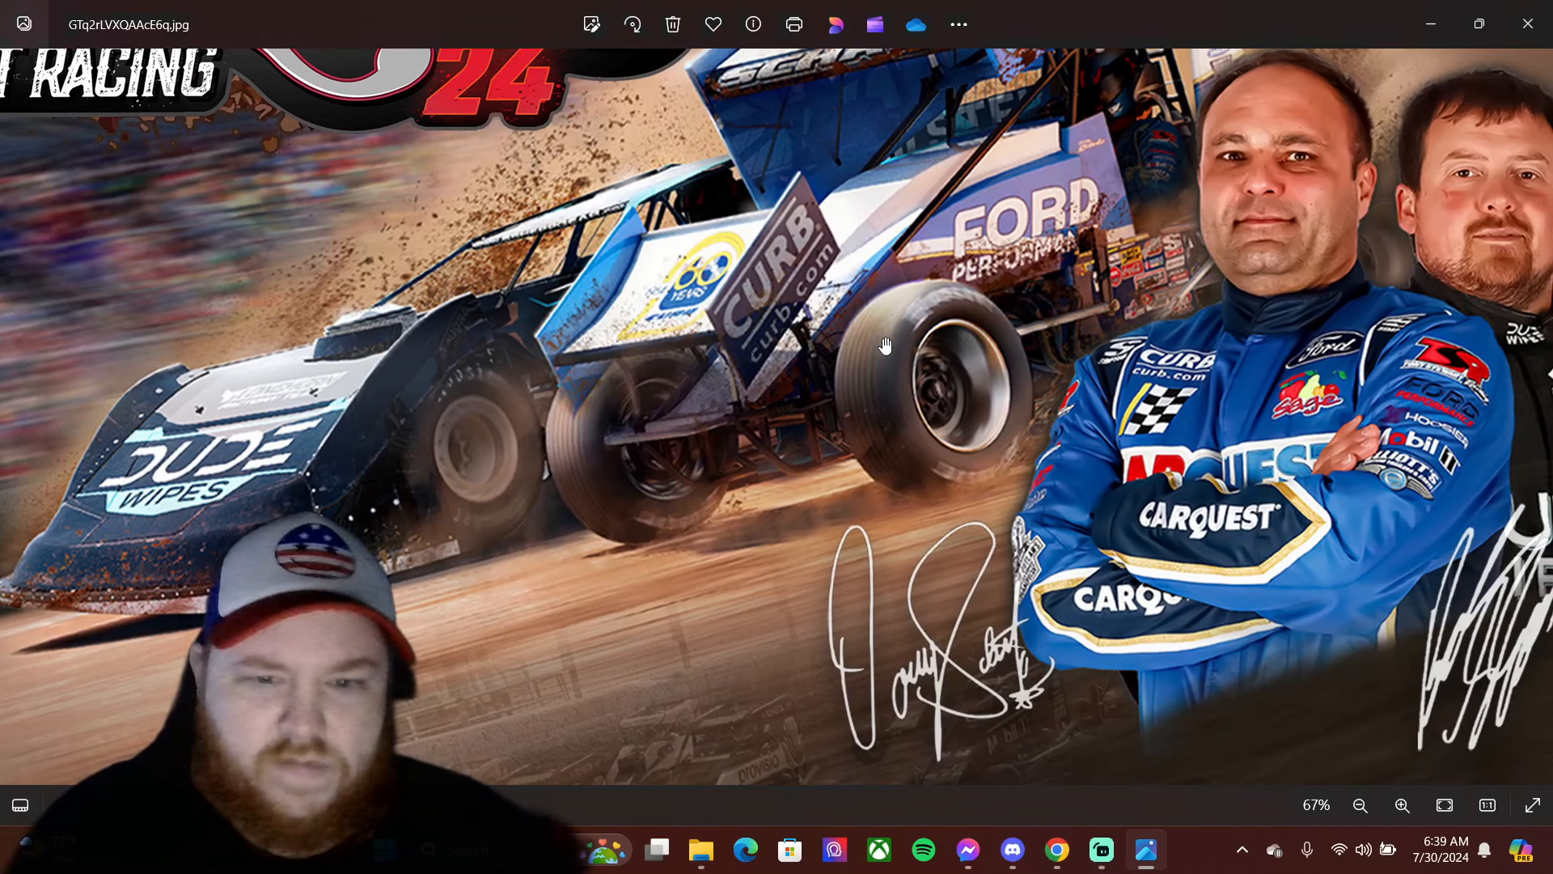
# - Zoom in to about 121% on the two drivers' faces beside the wing
pyautogui.click(1403, 804)
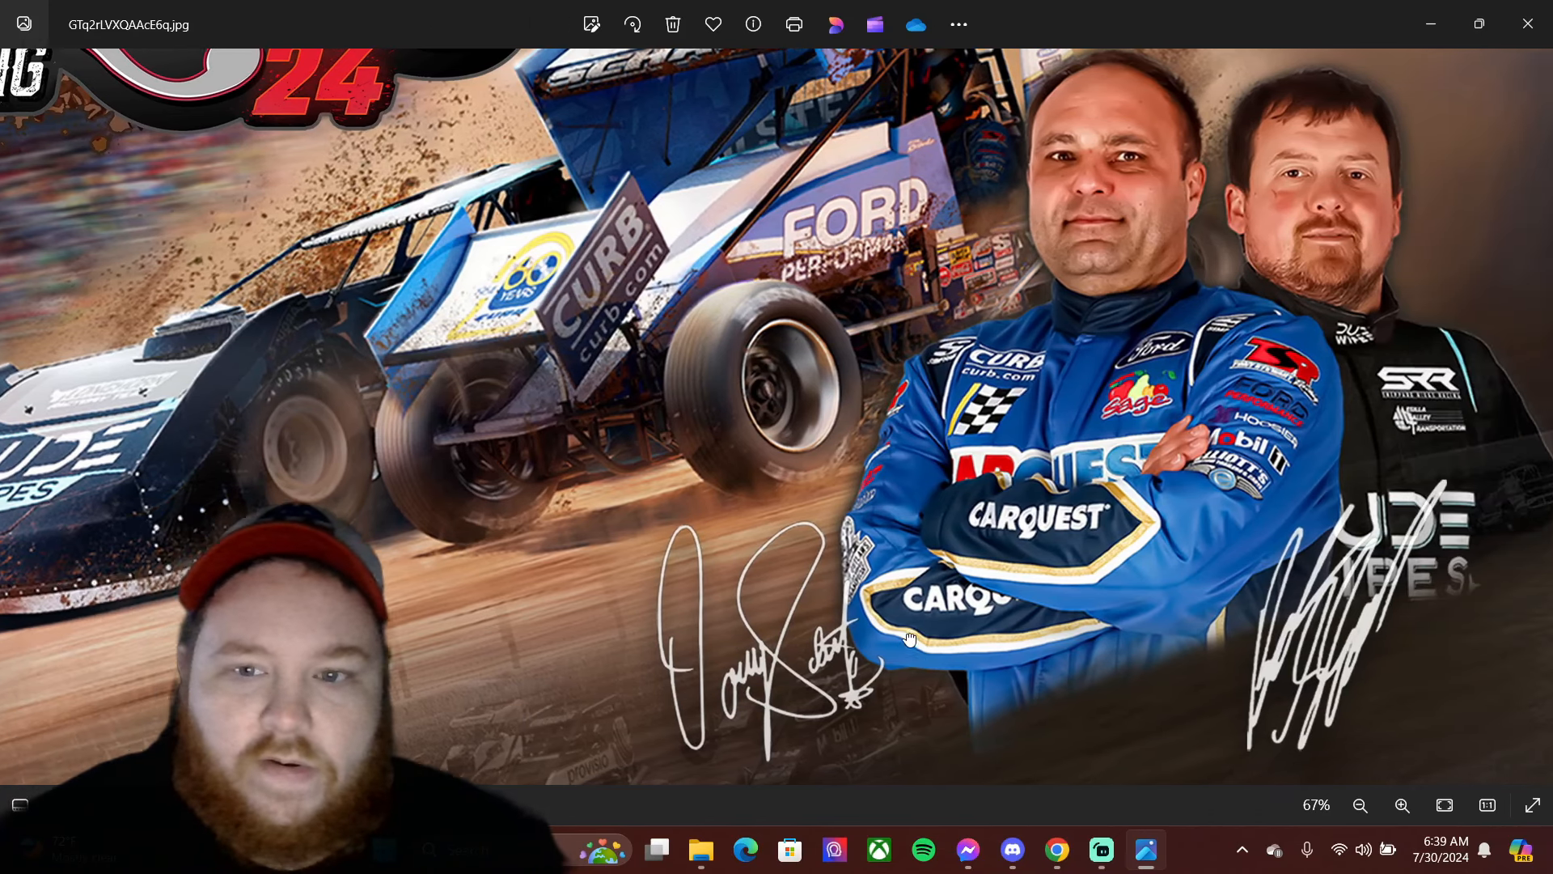
pyautogui.click(1401, 805)
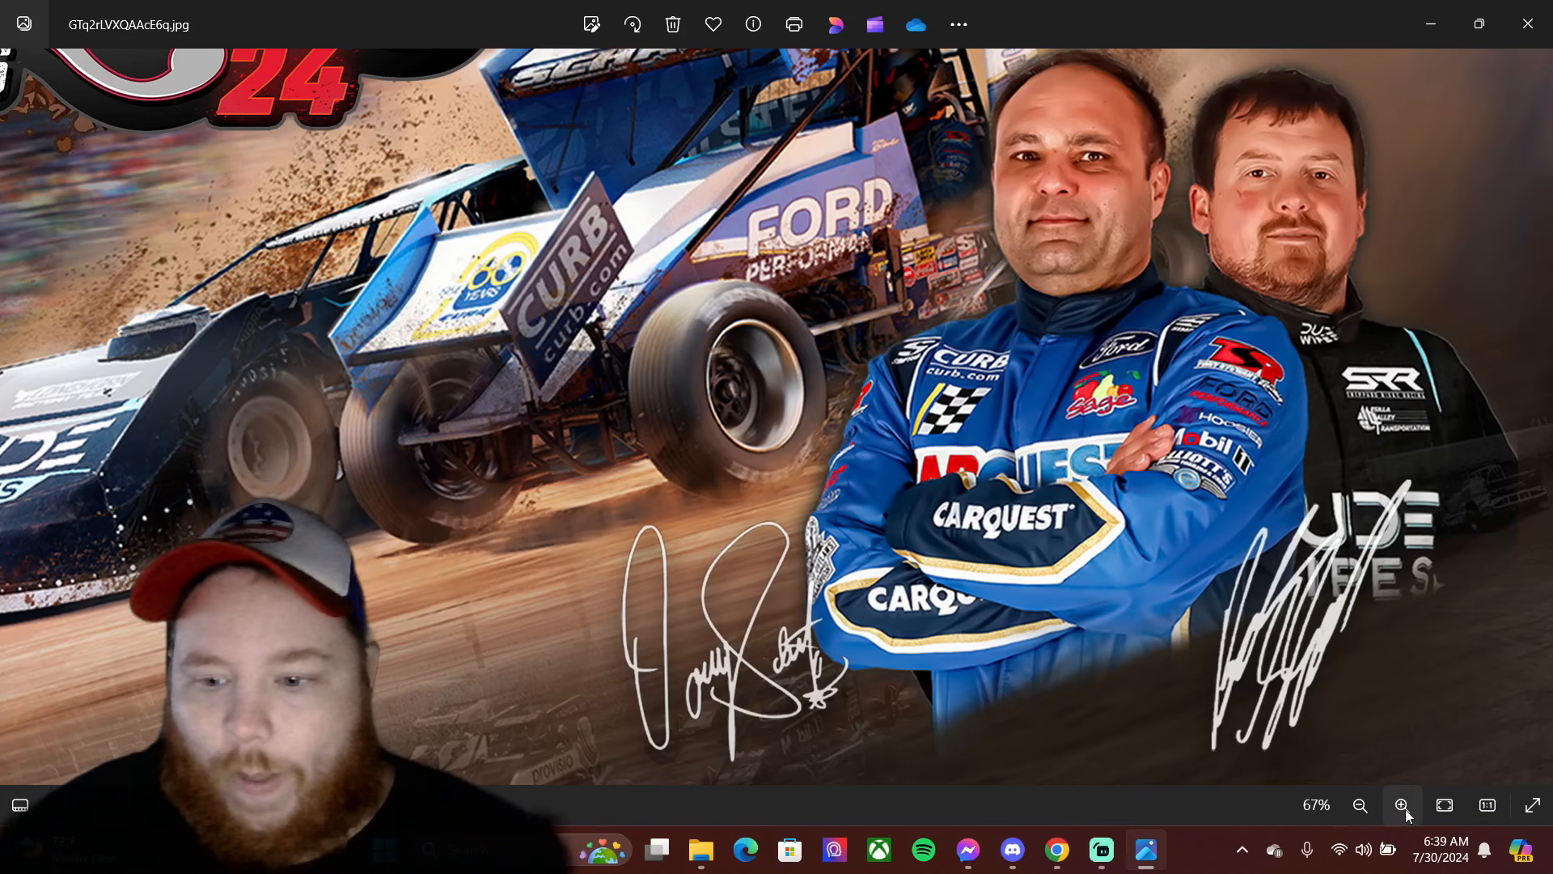
pyautogui.click(1400, 804)
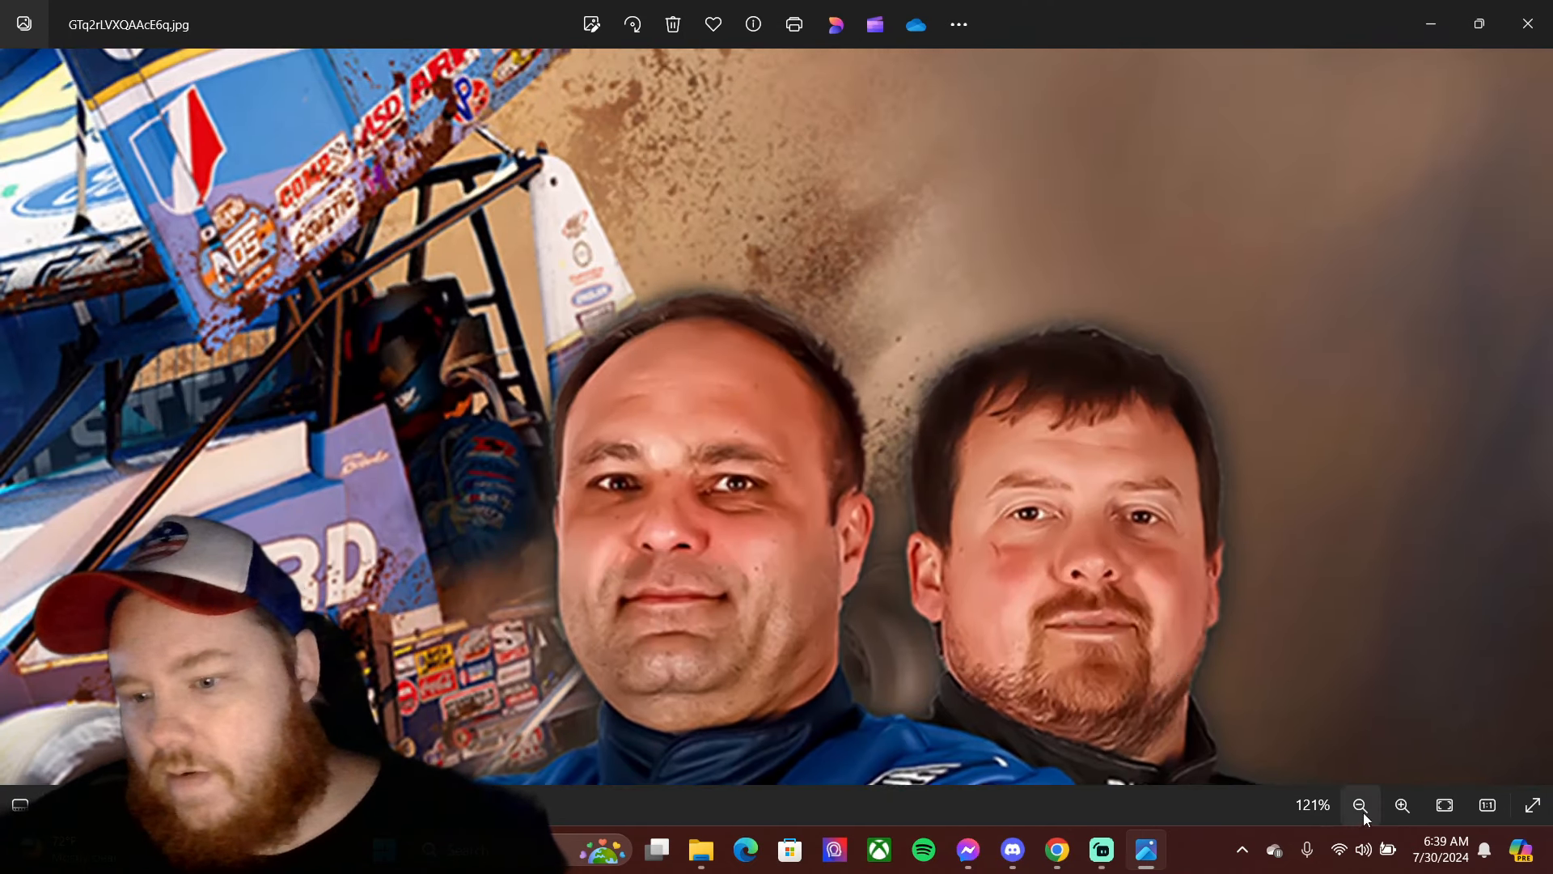
# - Zoom in to 285% on the dusty background past the number 15 wing
pyautogui.click(1403, 804)
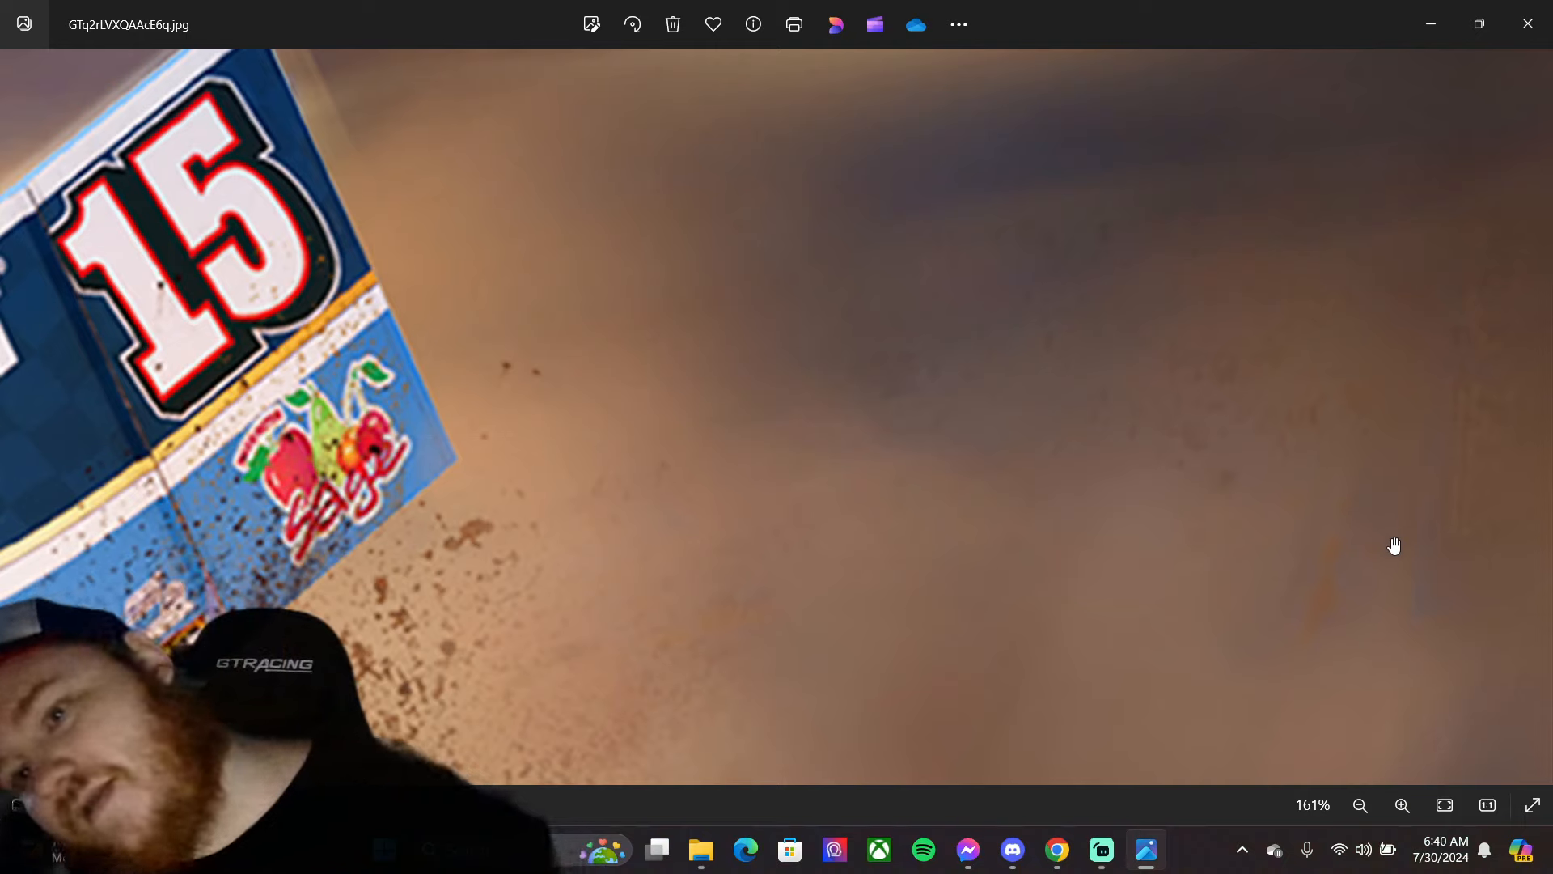
pyautogui.moveTo(1389, 544)
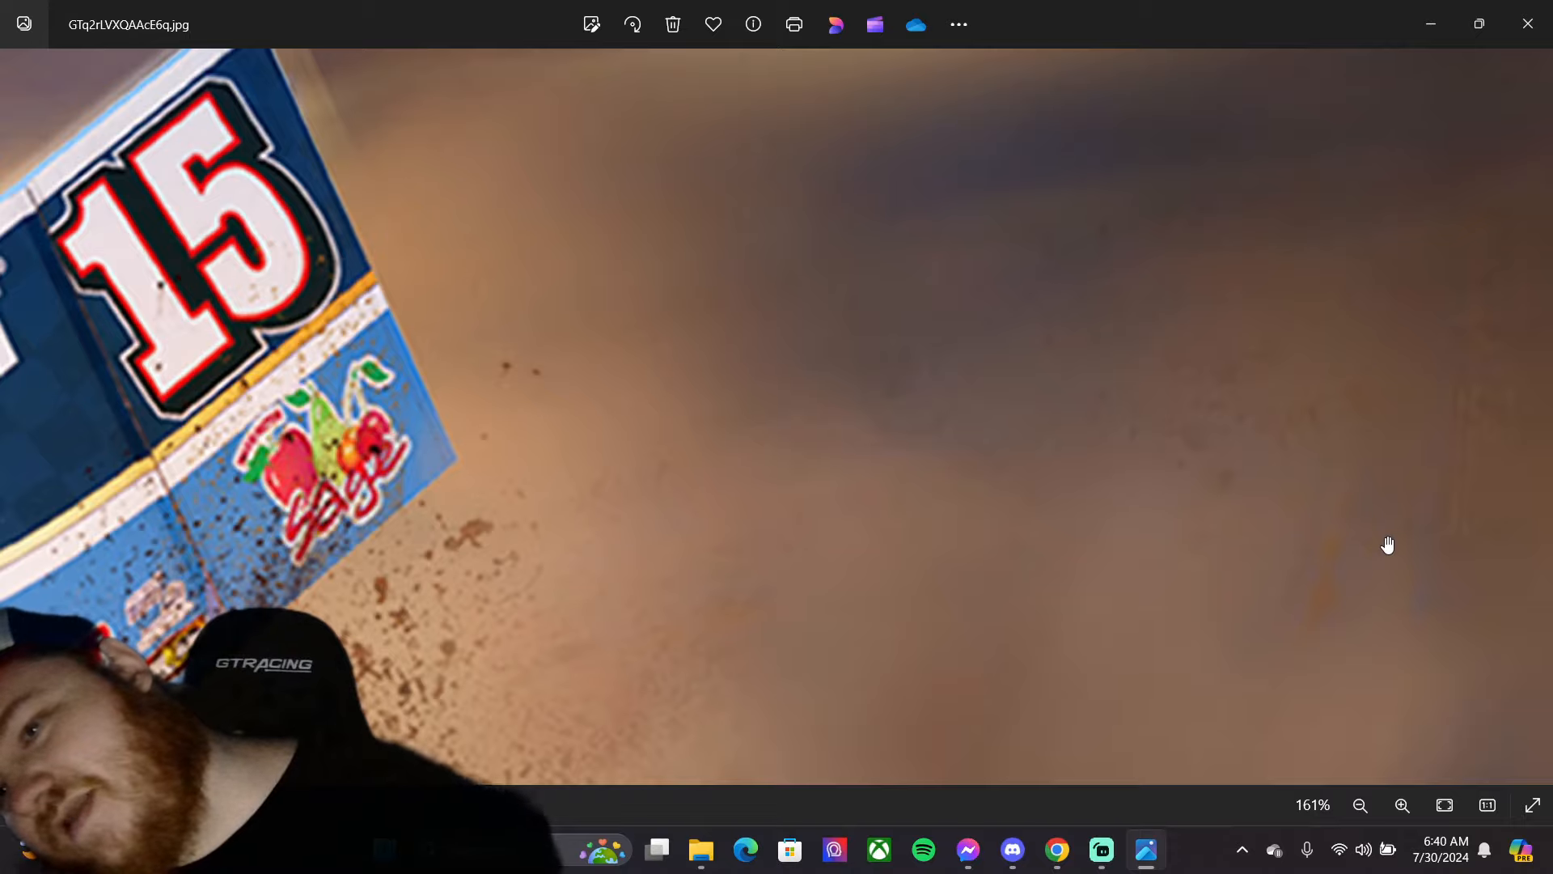
pyautogui.moveTo(1394, 685)
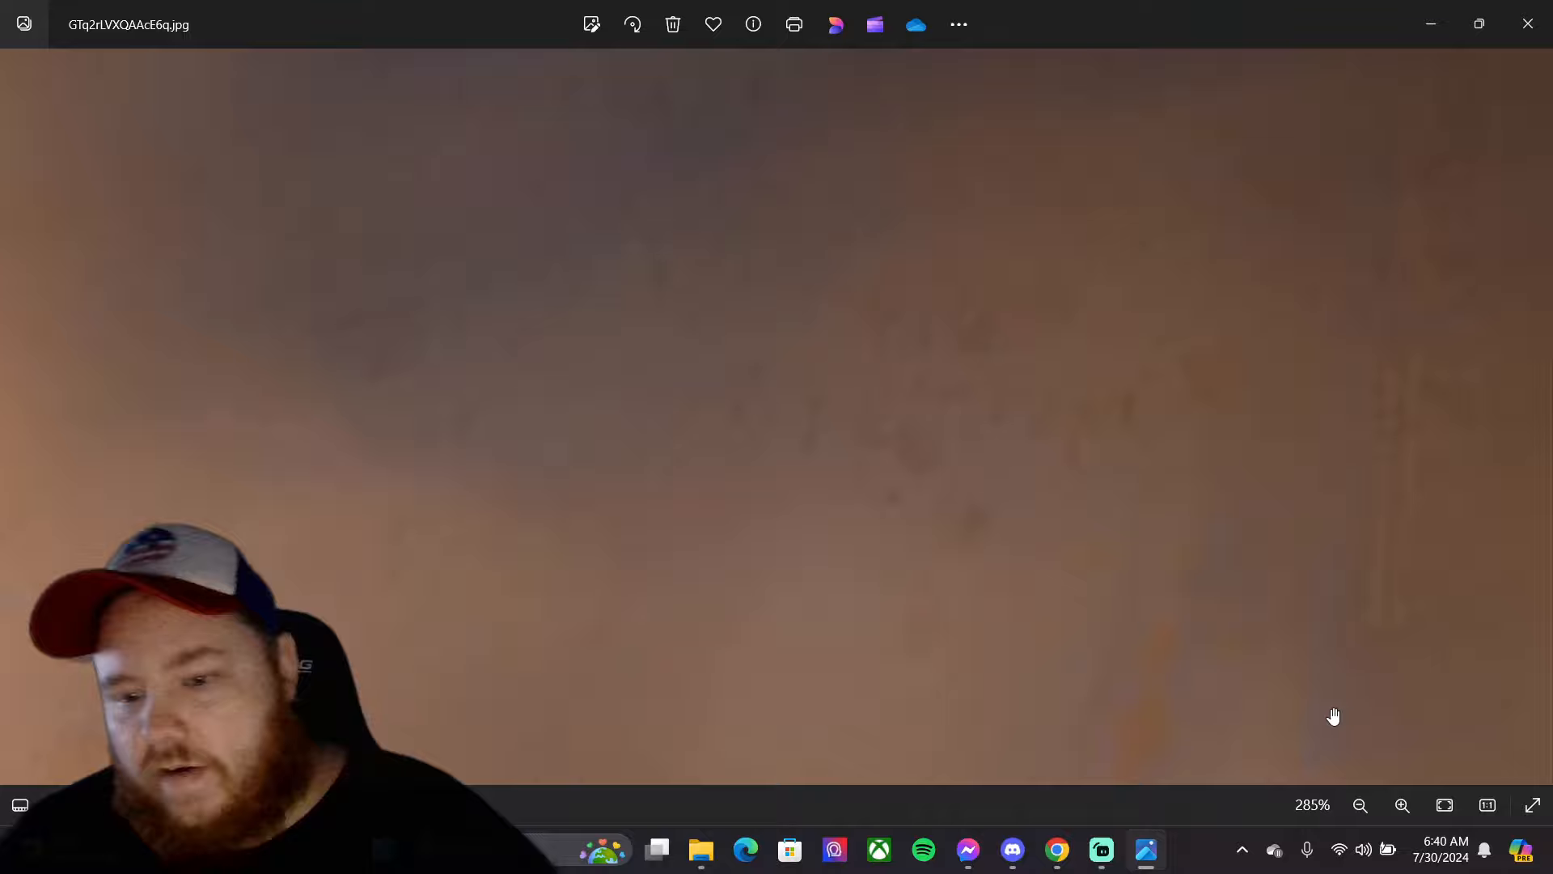
# - Zoom out three steps to show the whole CARQUEST number 15 wing and logo
pyautogui.click(1360, 804)
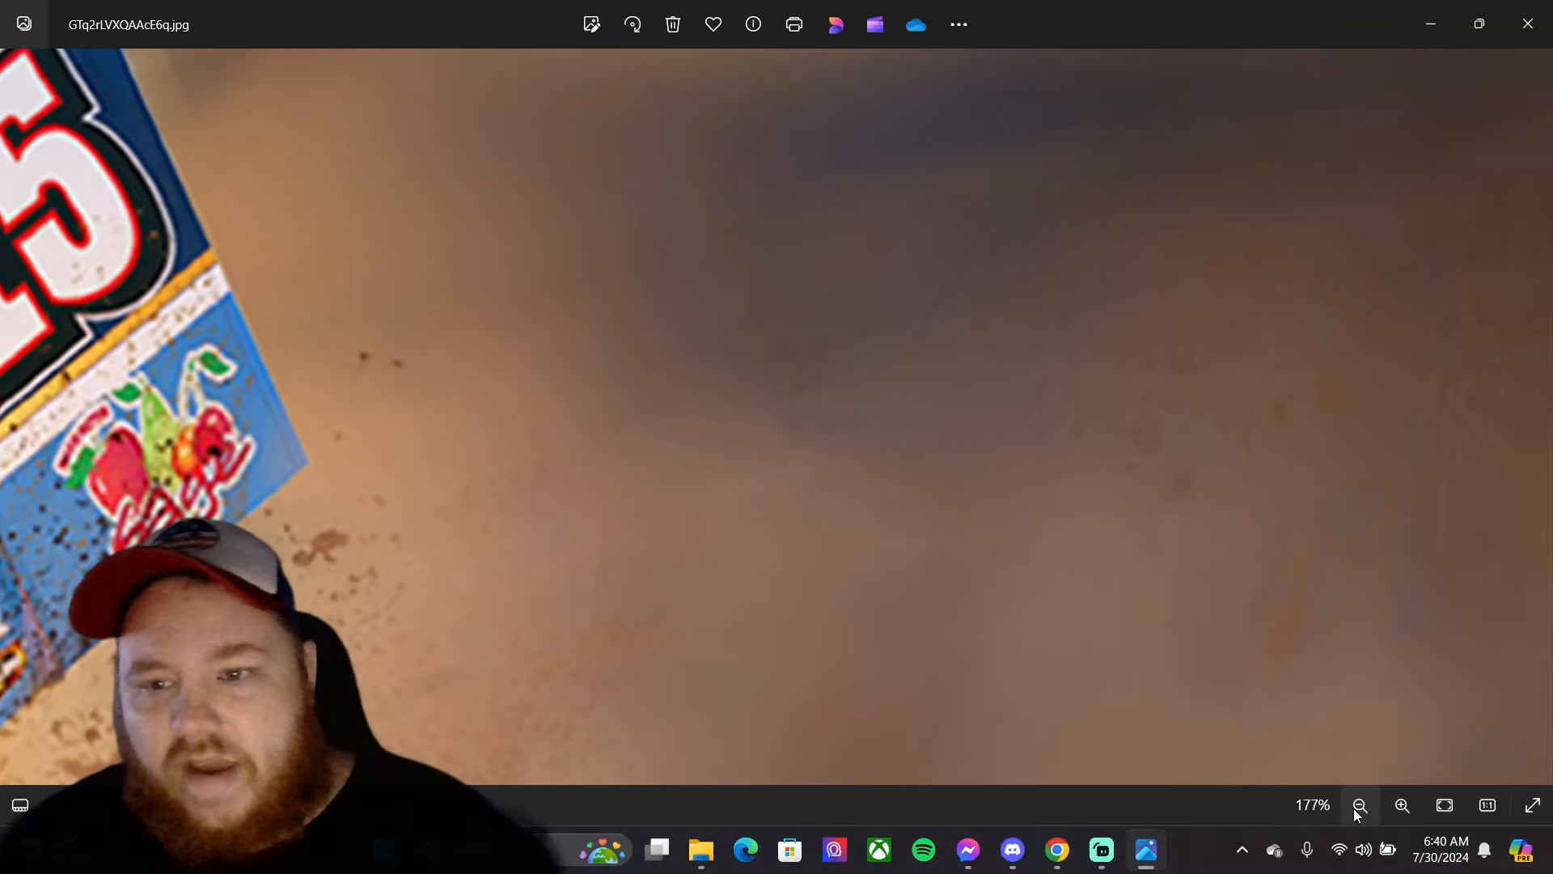
pyautogui.click(1359, 804)
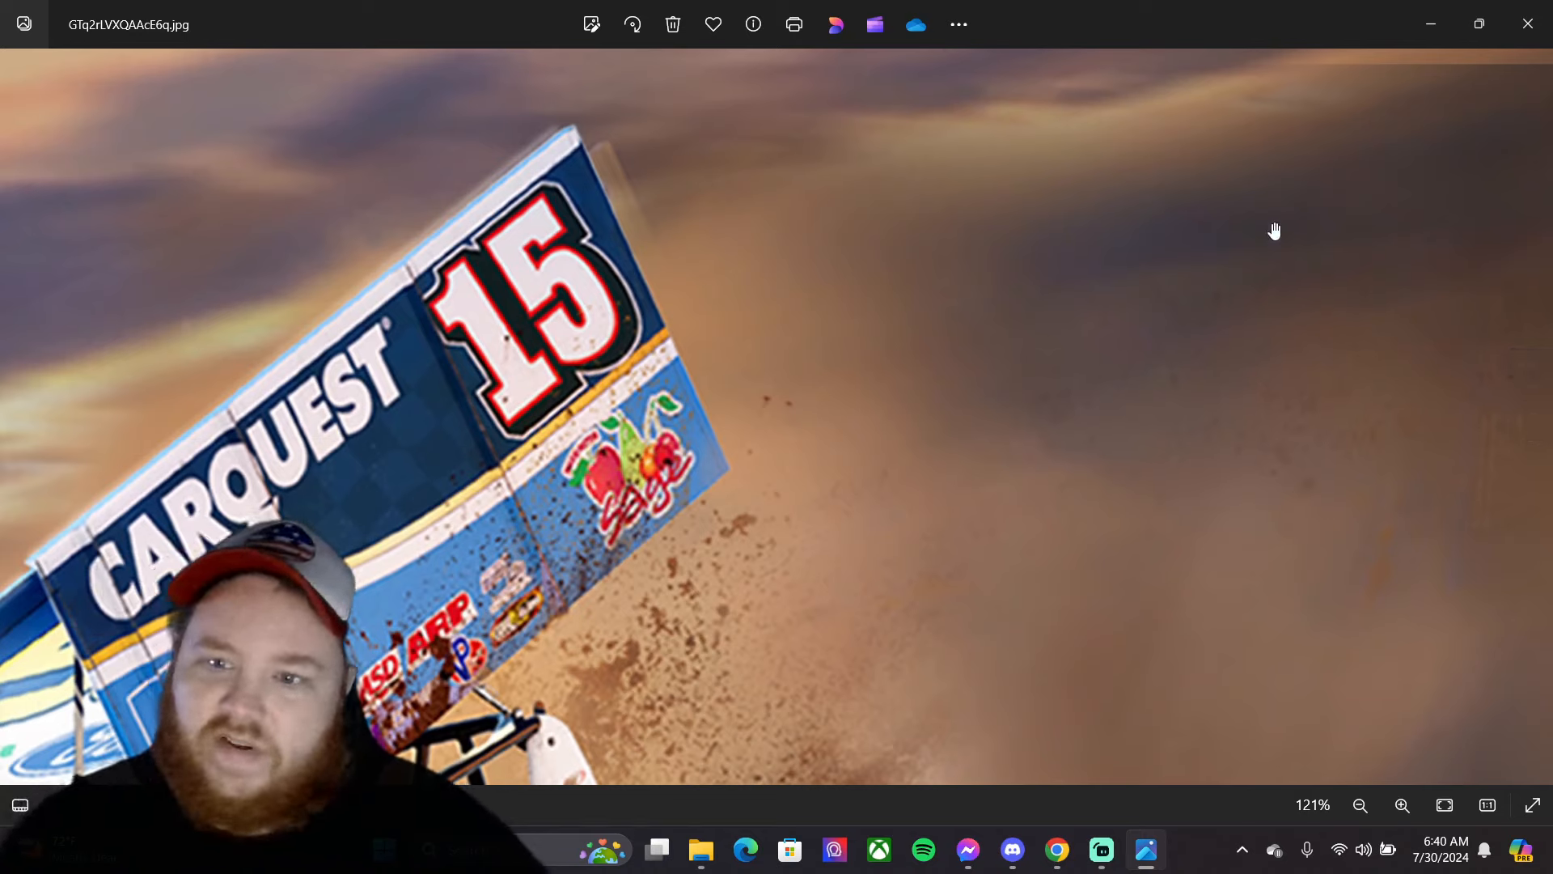
pyautogui.moveTo(1453, 173)
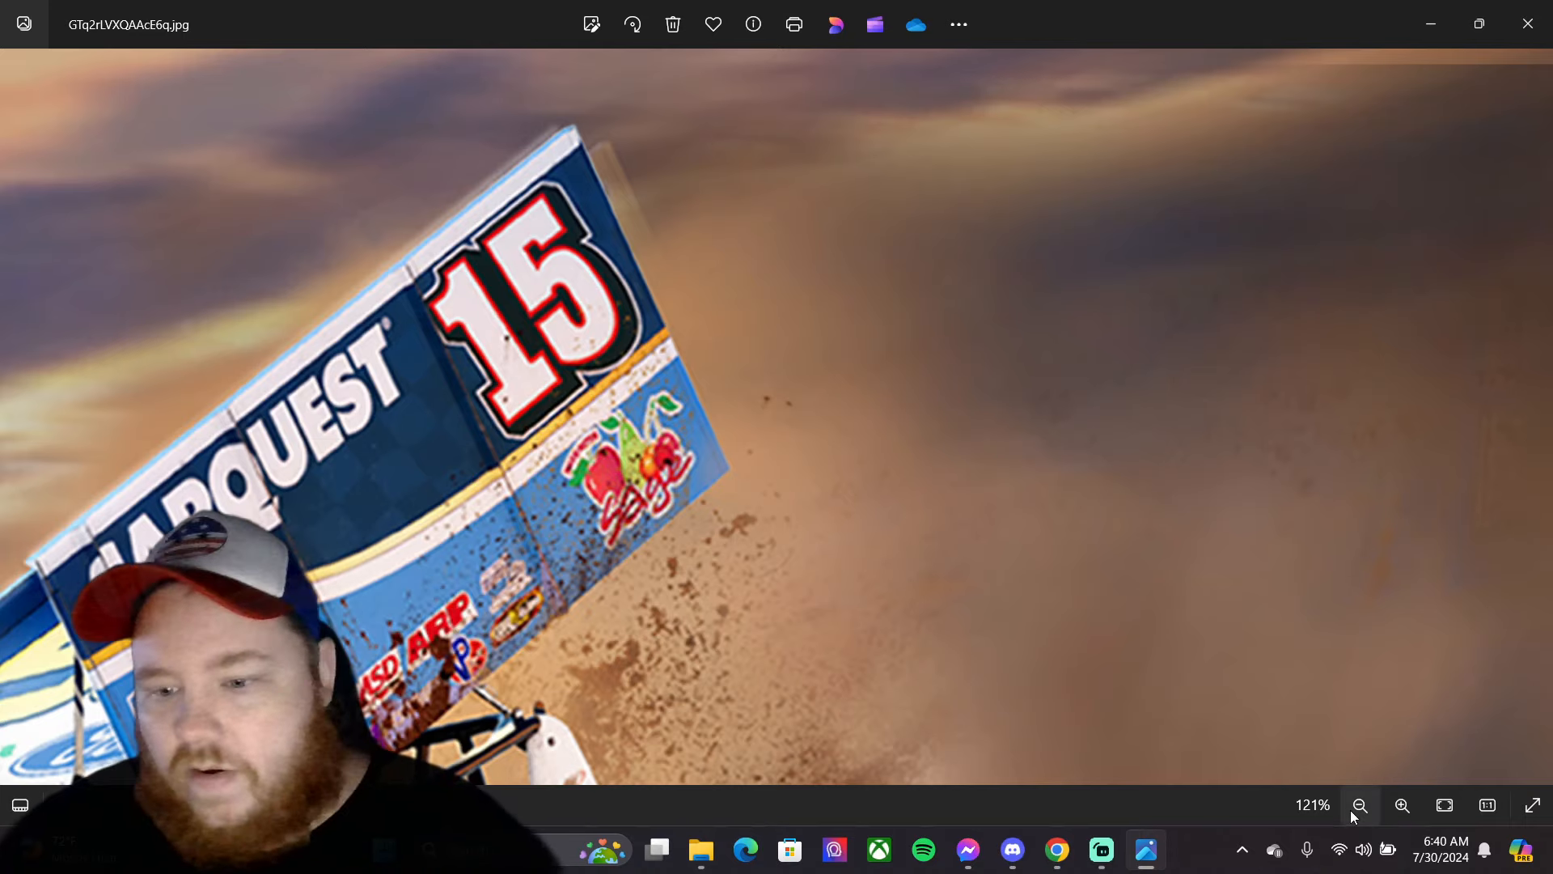
pyautogui.click(1360, 804)
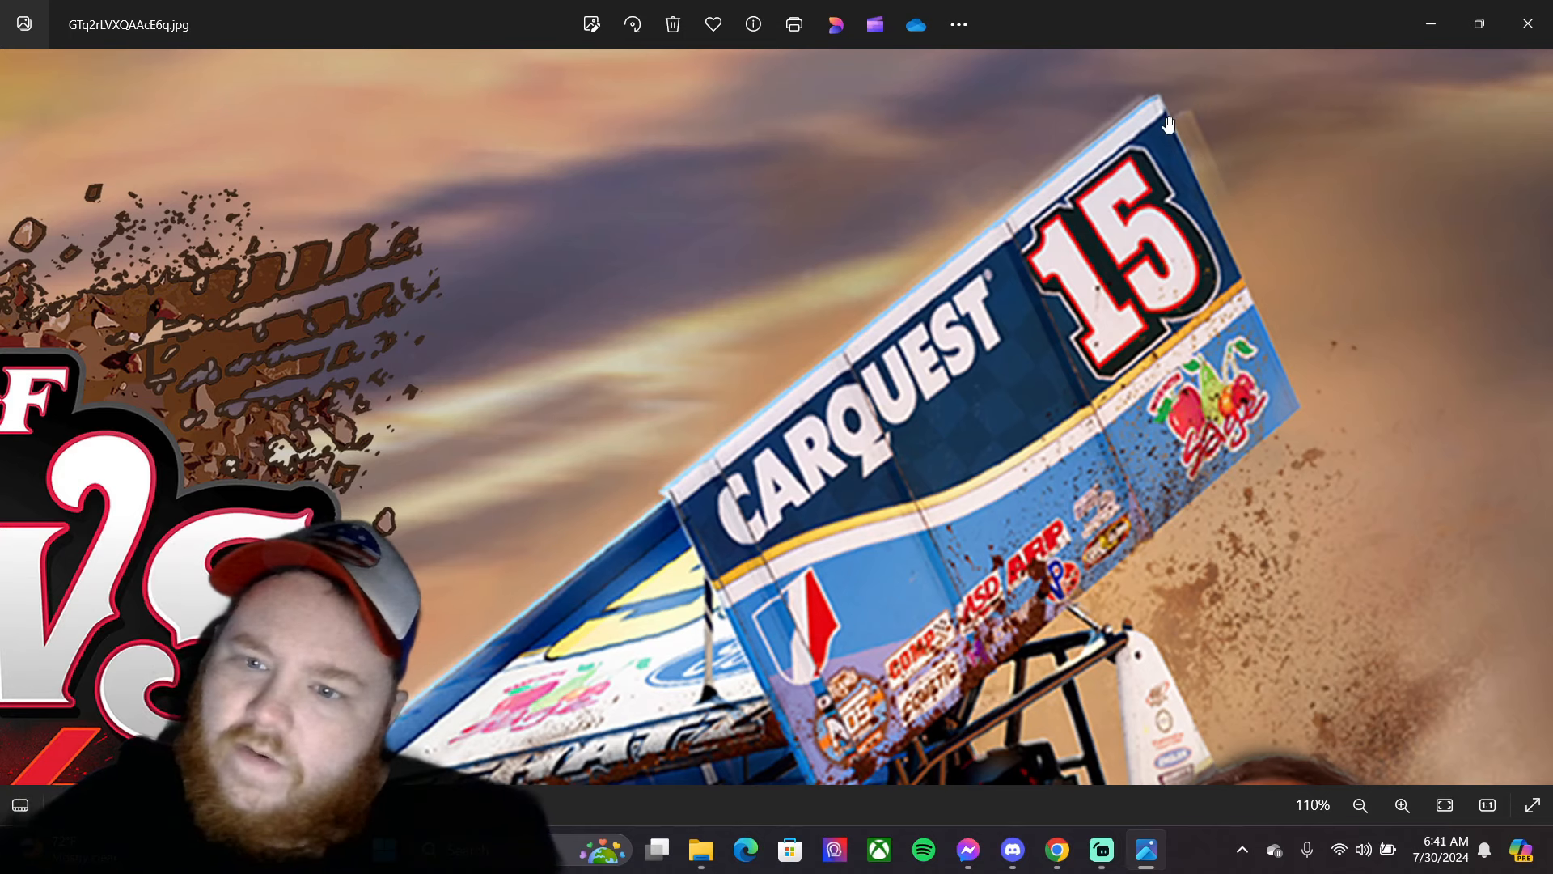
pyautogui.moveTo(1041, 270)
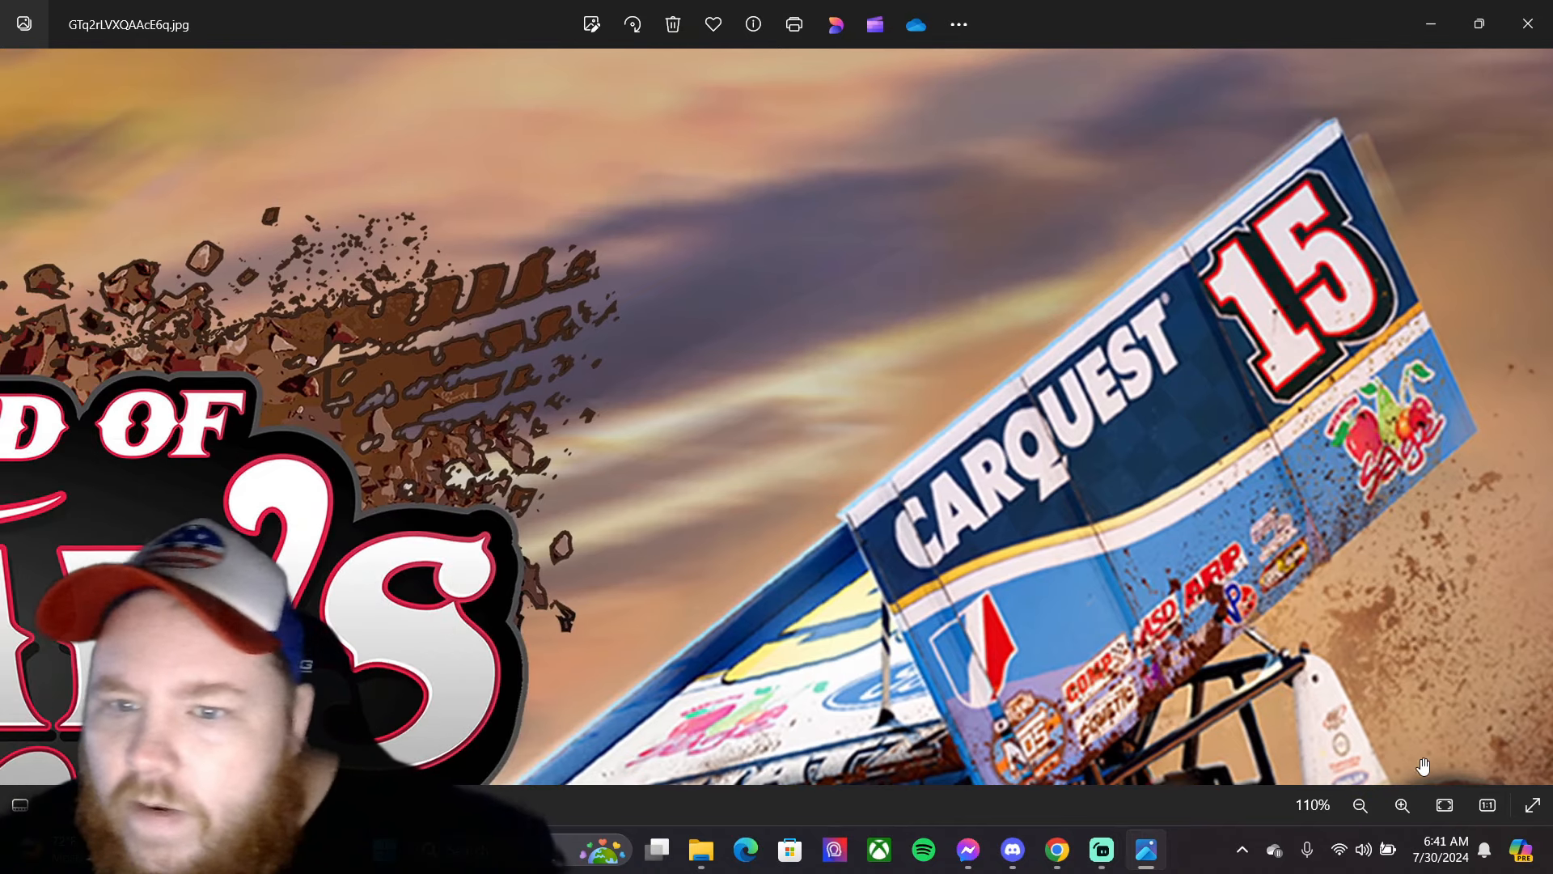
# - Zoom in on the CARQUEST lettering, then zoom out toward the Dude Wipes car
pyautogui.click(1403, 804)
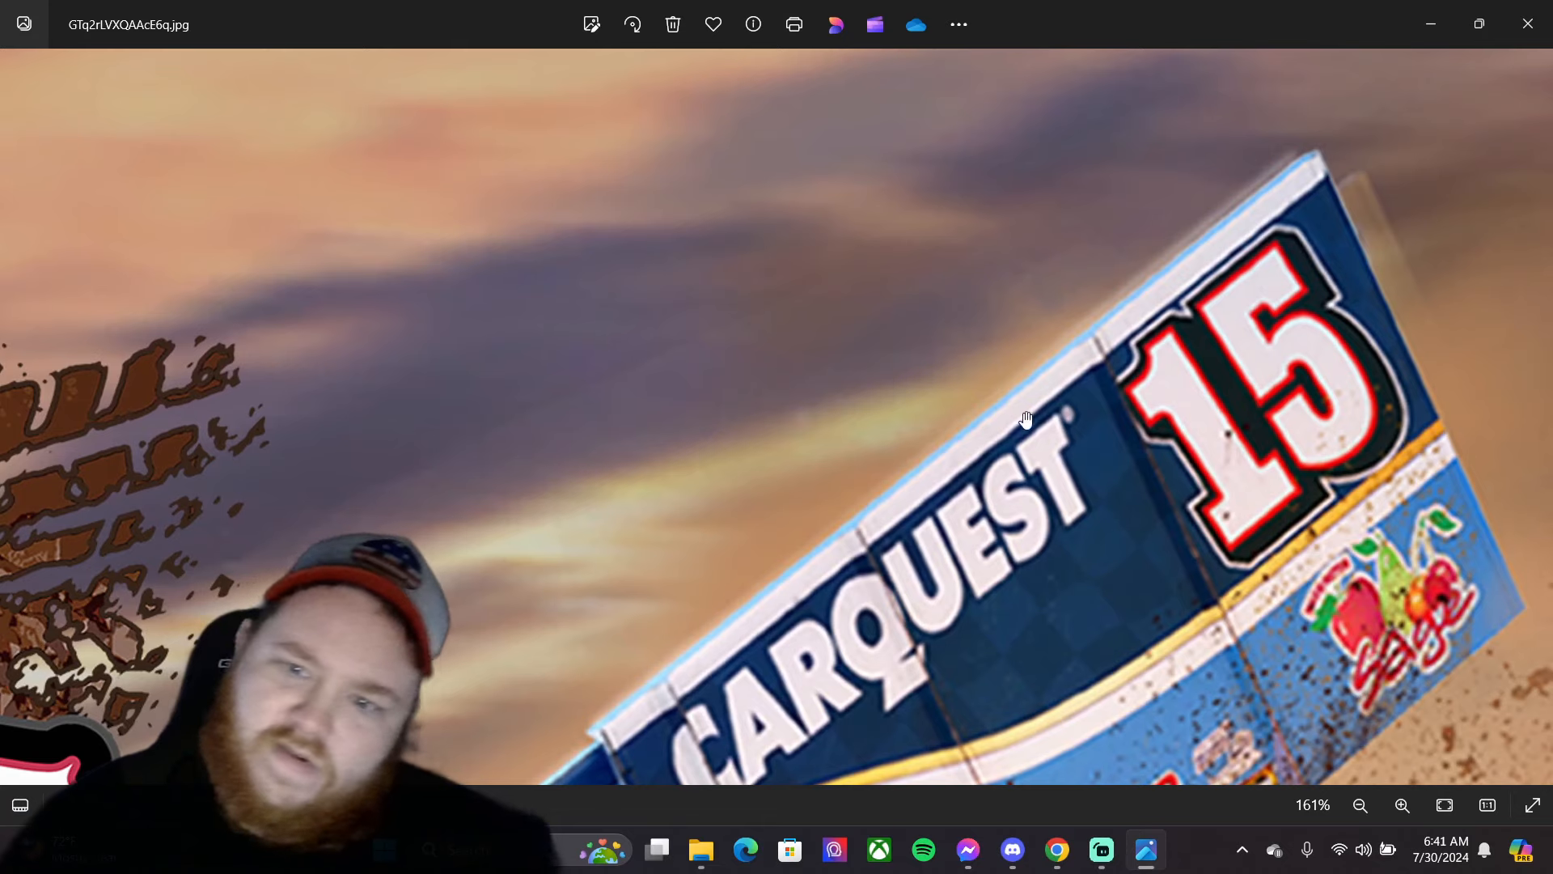
pyautogui.moveTo(1098, 260)
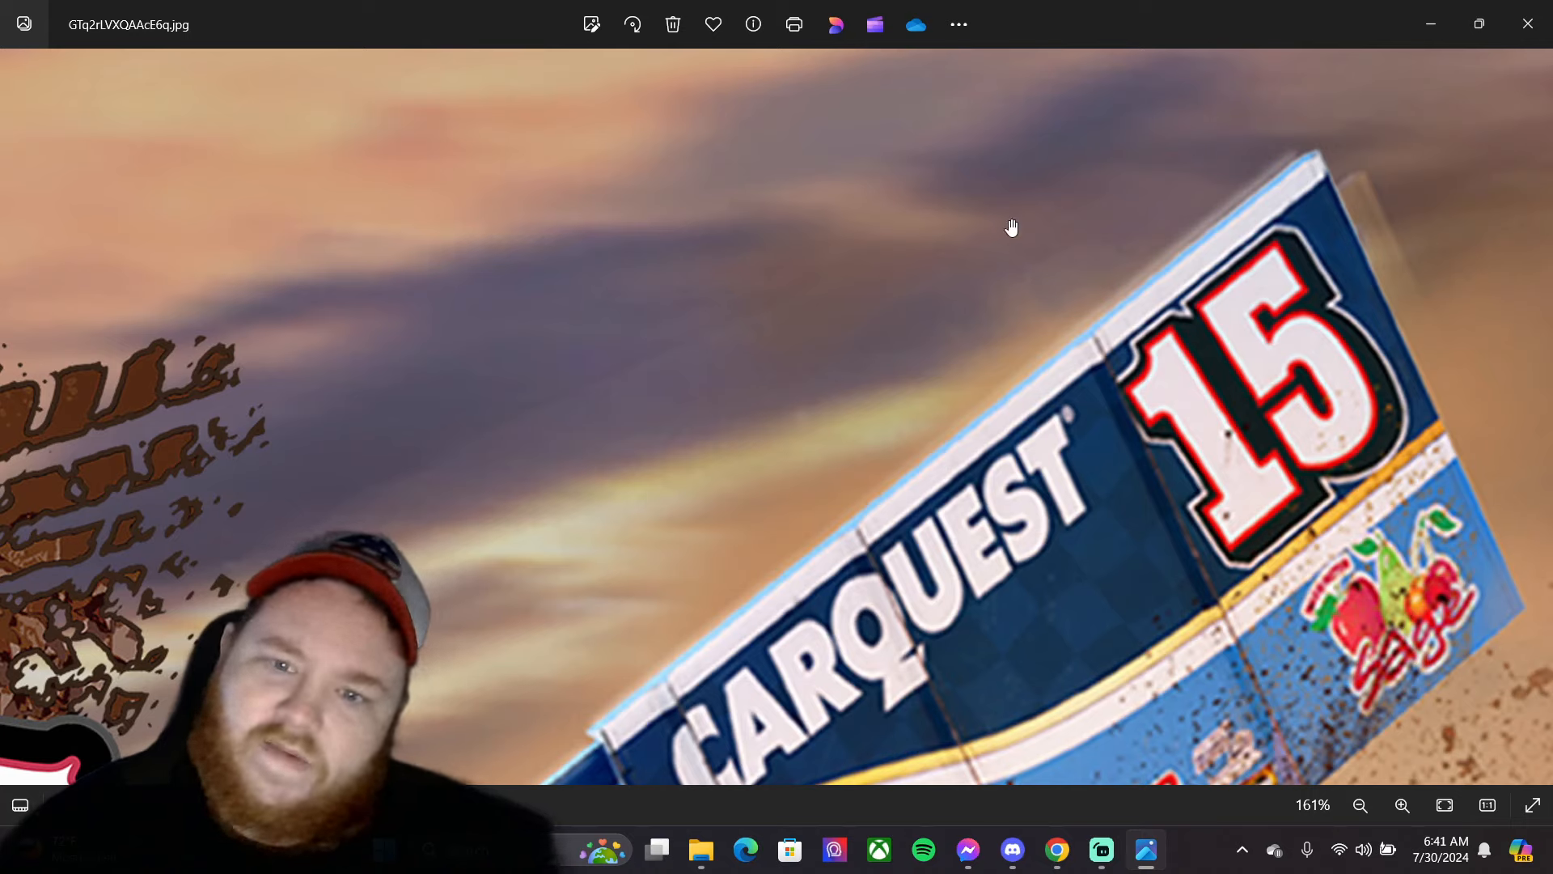
pyautogui.moveTo(297, 552)
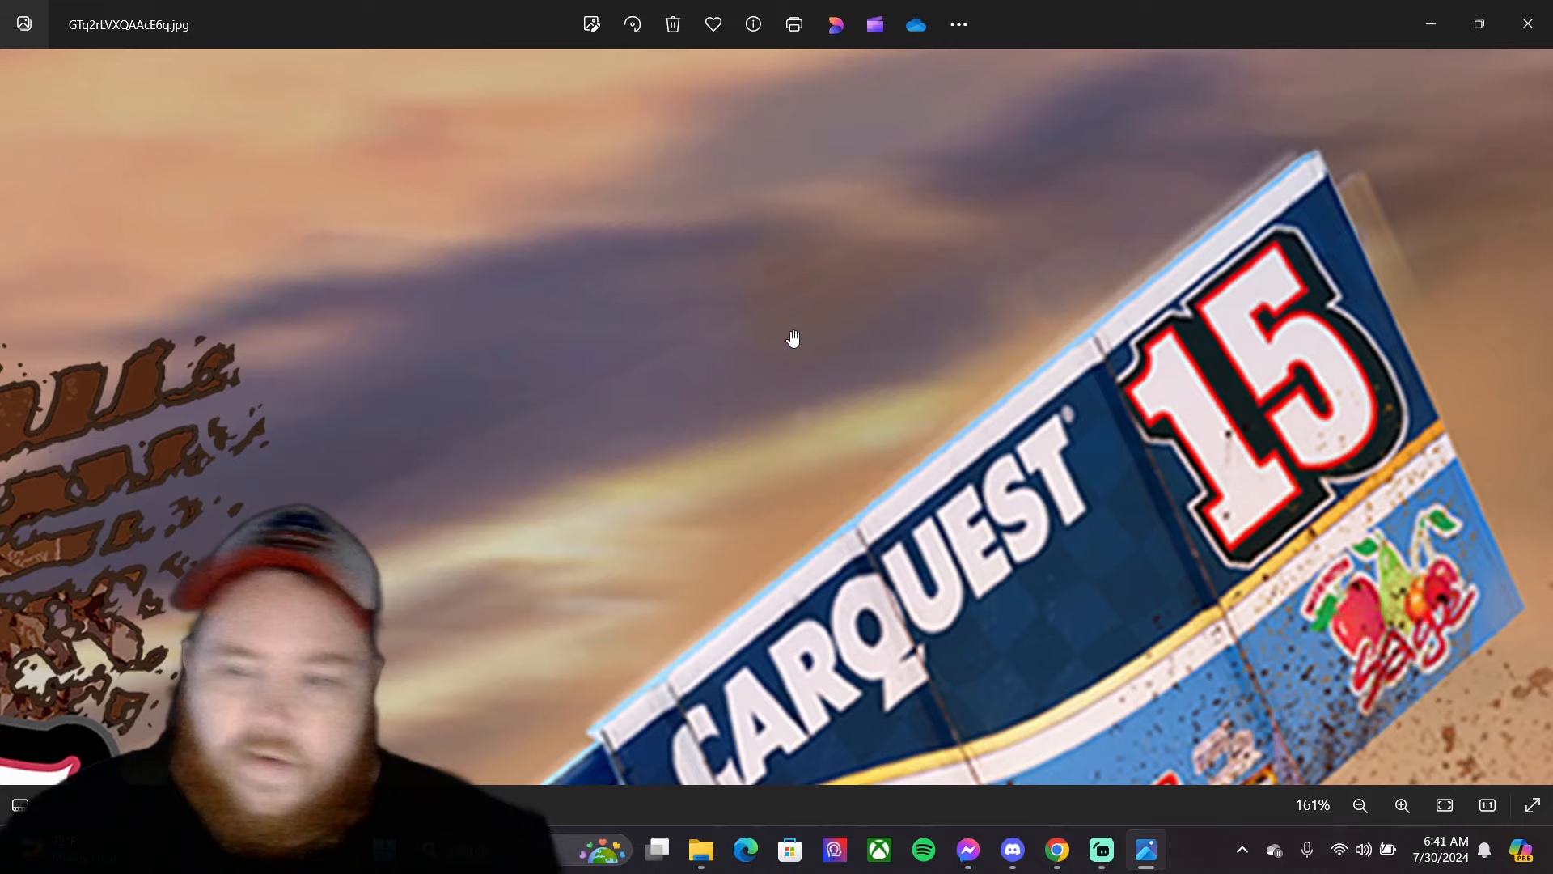
pyautogui.click(1363, 804)
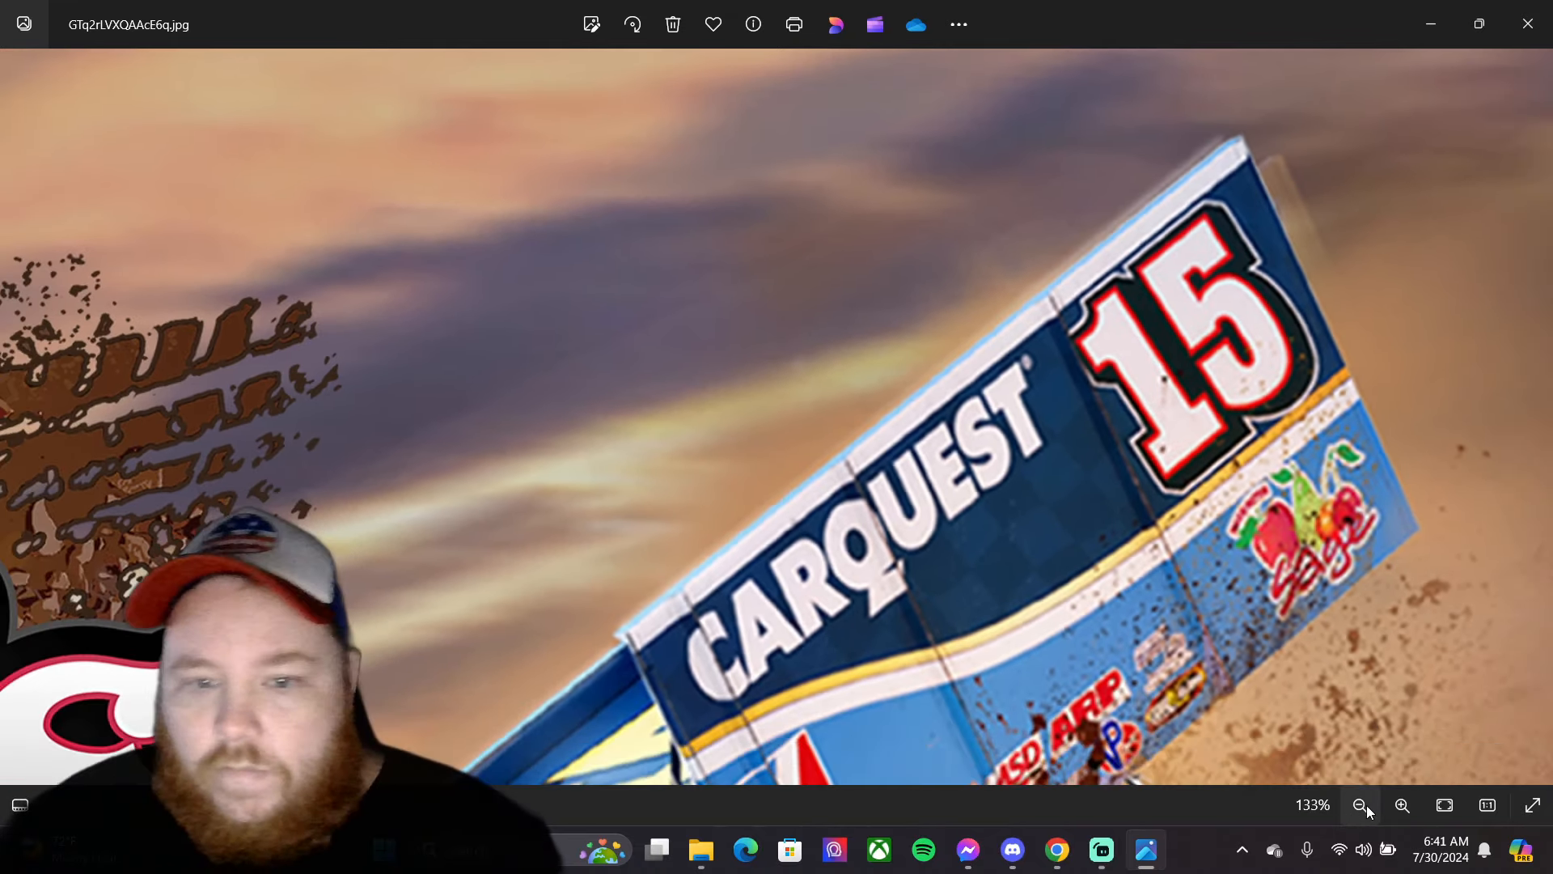
pyautogui.click(1361, 804)
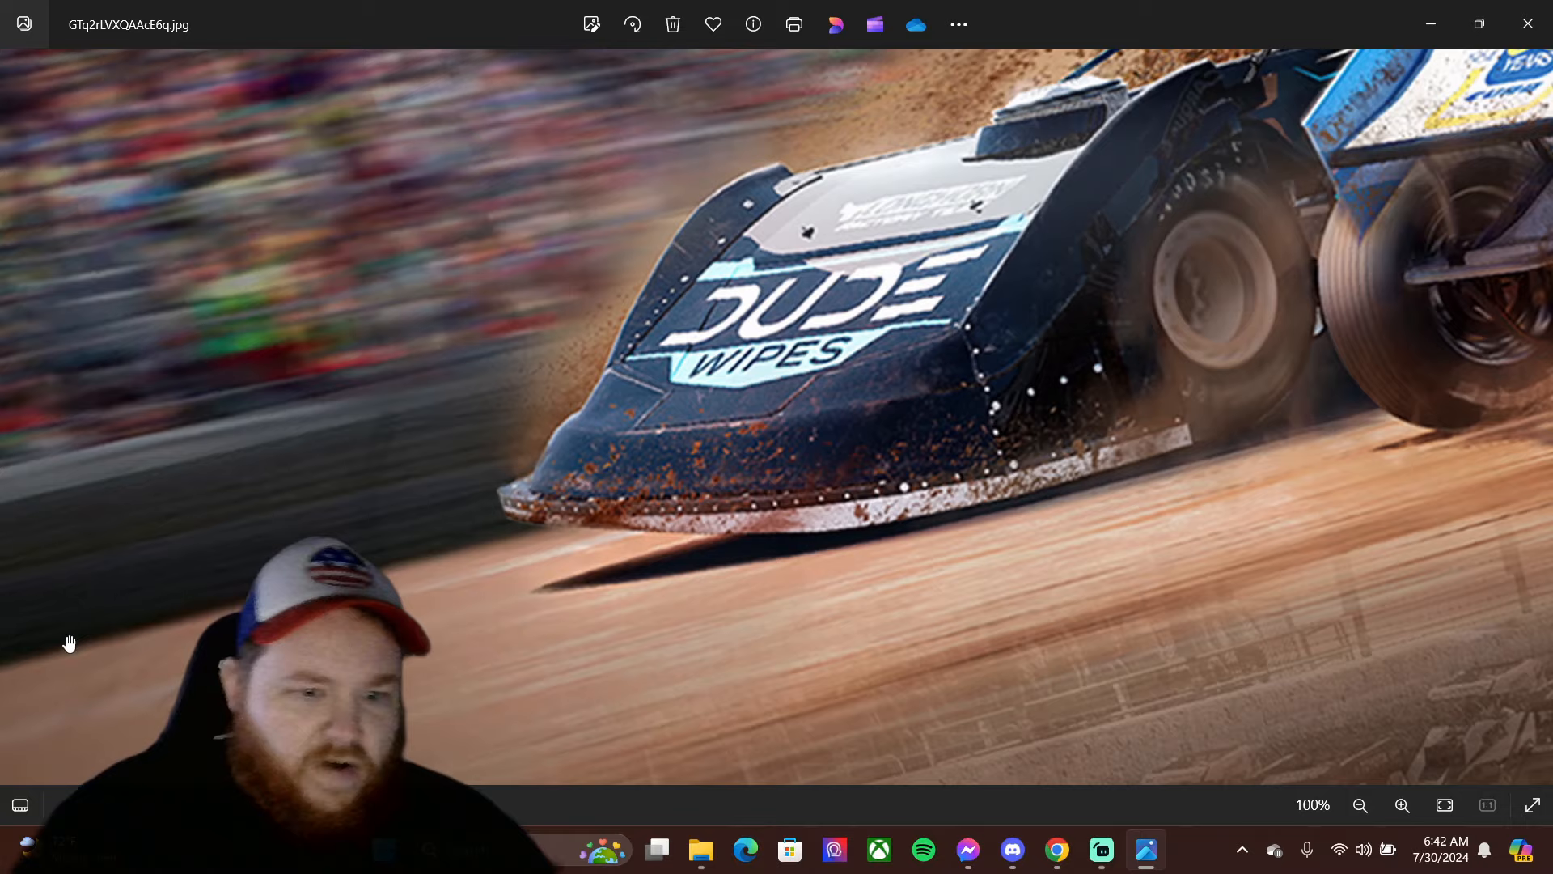
# - Zoom out to the late model car, then back in on its mud-spattered nose
pyautogui.click(1359, 804)
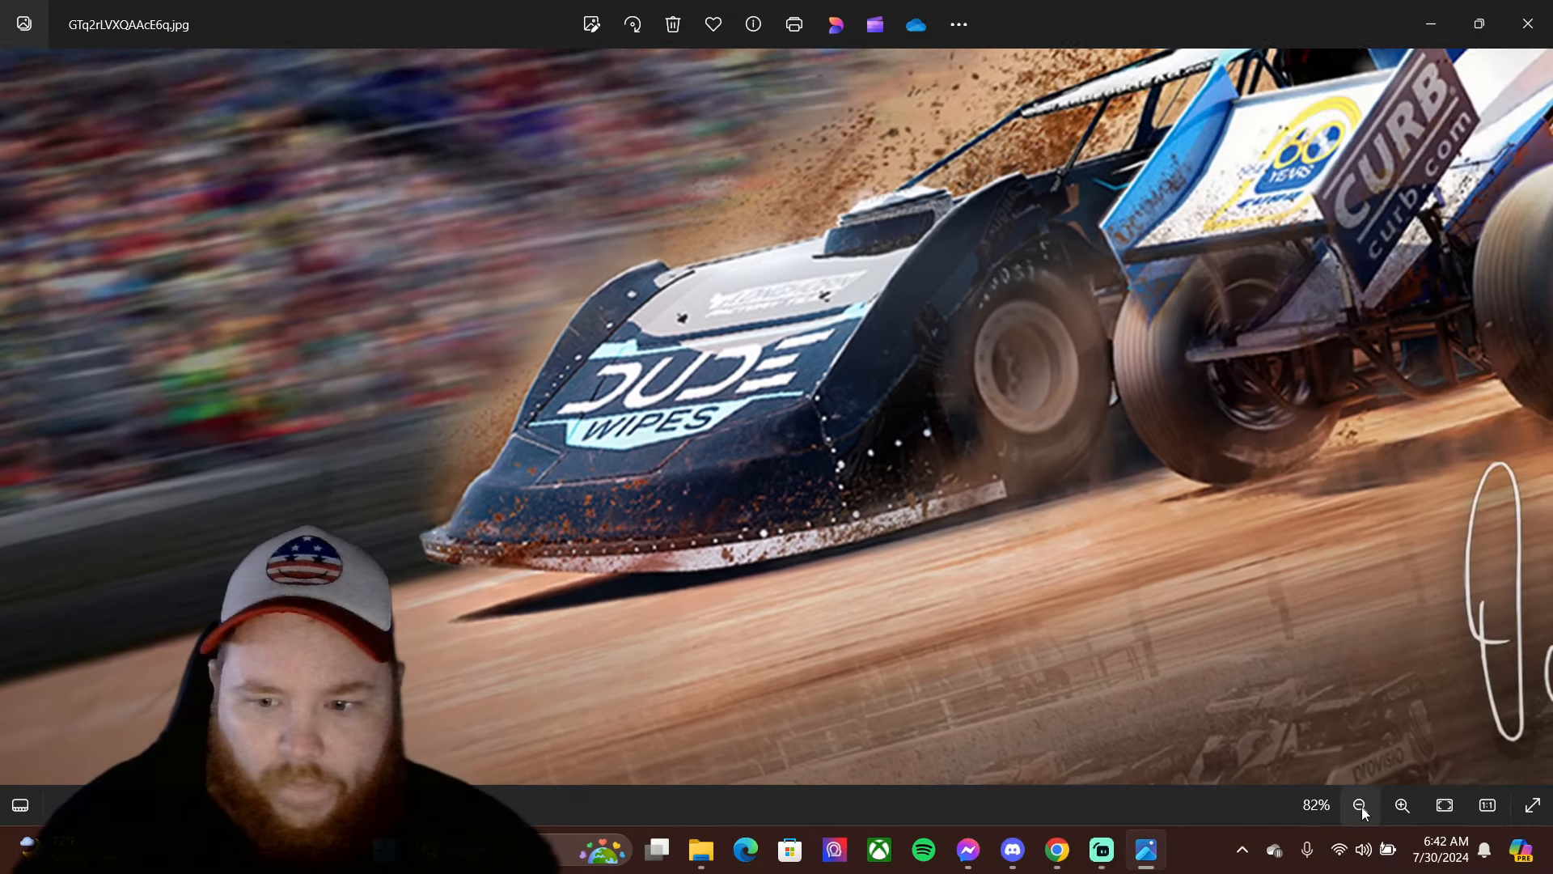
pyautogui.click(1401, 804)
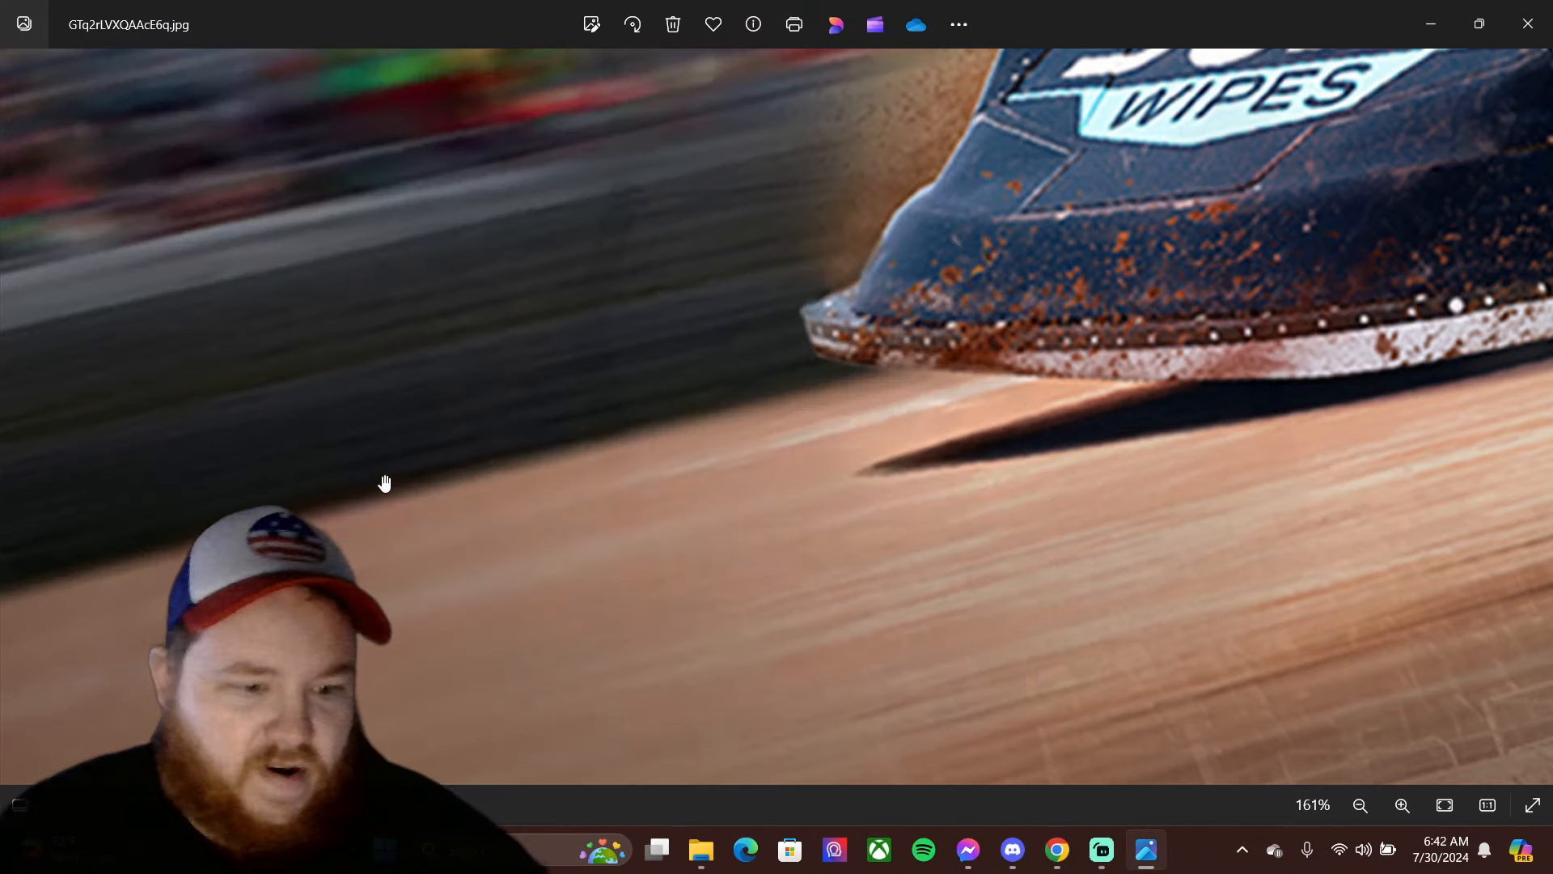
pyautogui.moveTo(136, 410)
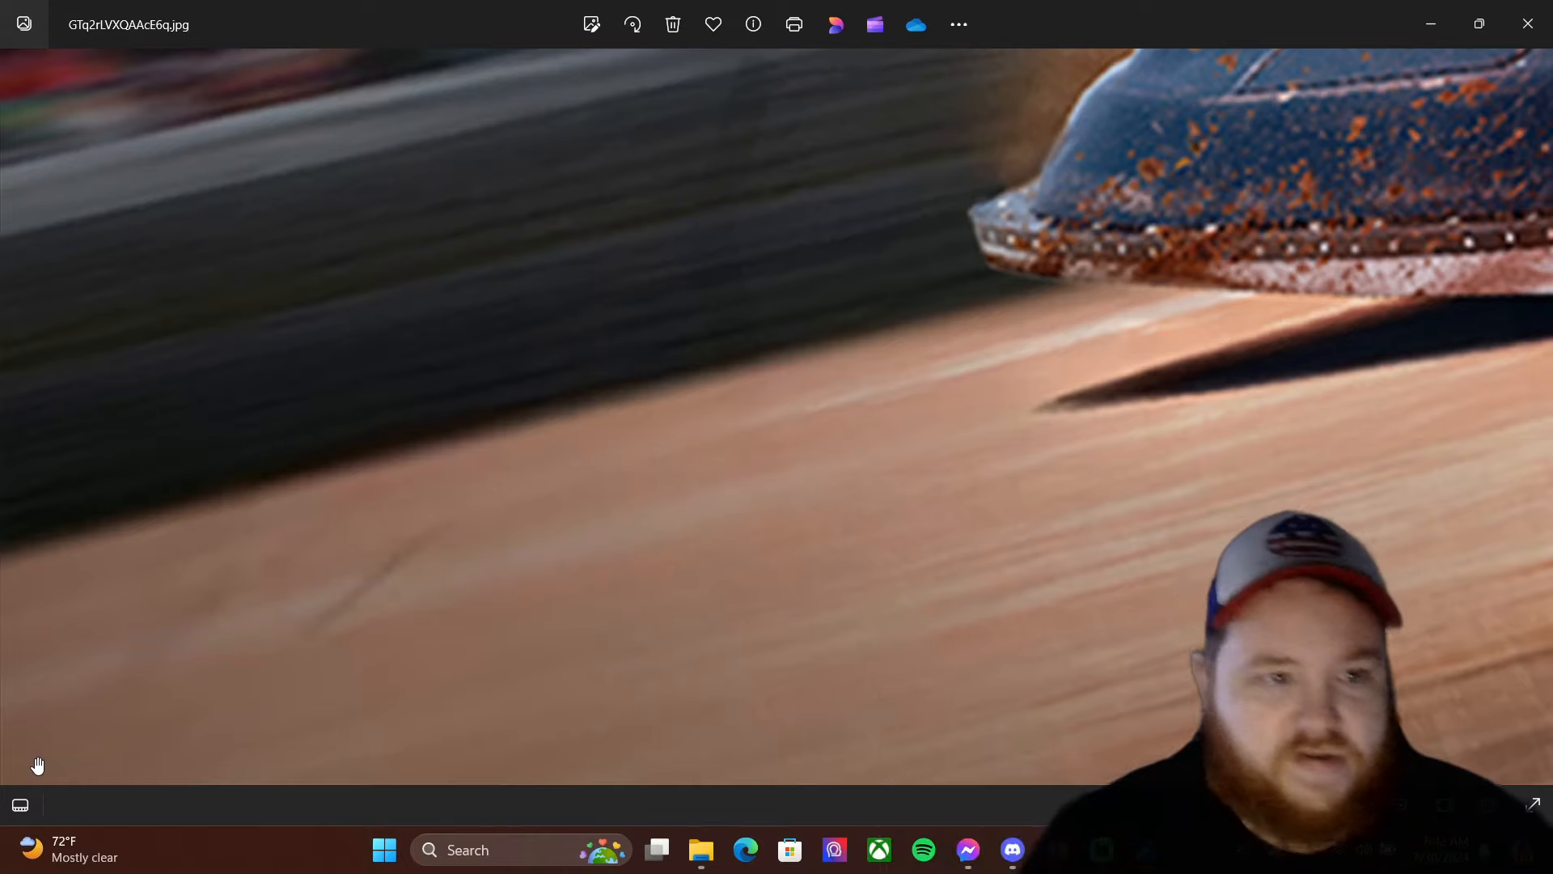
pyautogui.moveTo(379, 697)
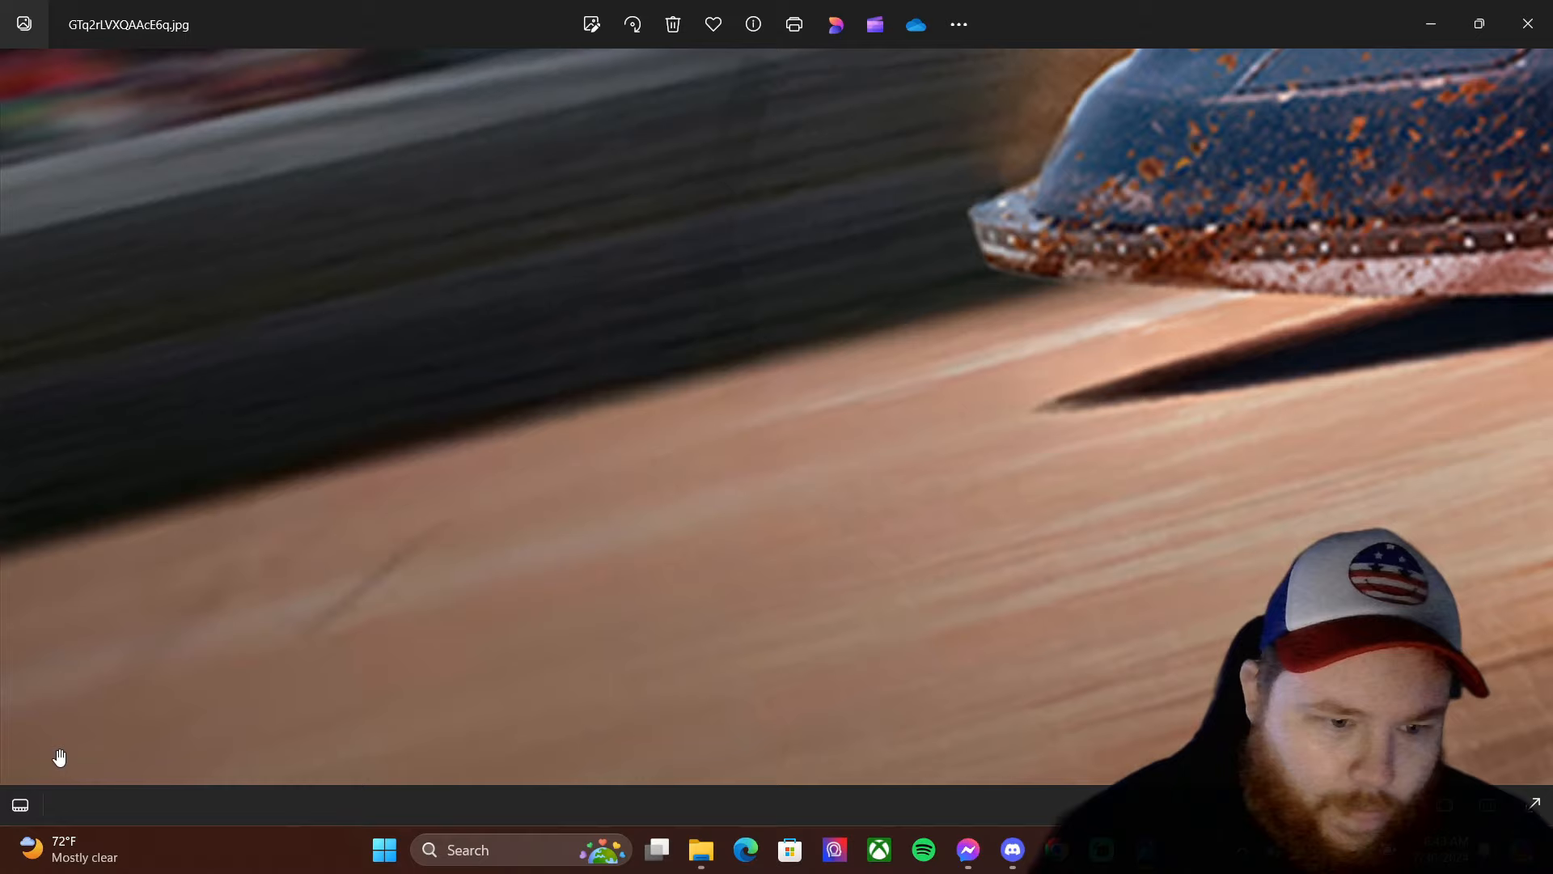
pyautogui.moveTo(164, 690)
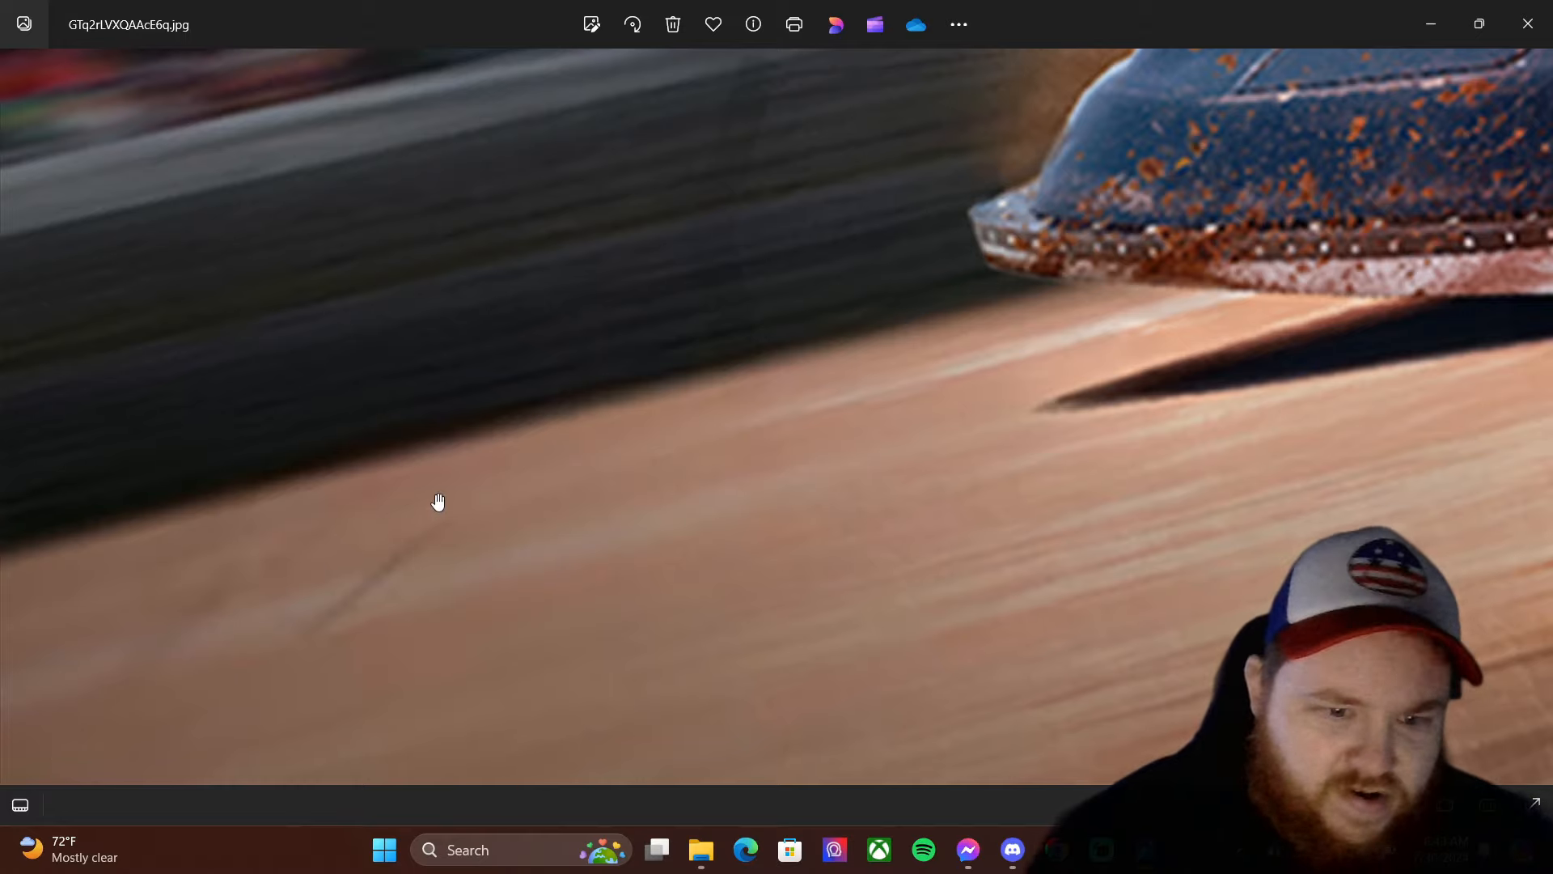
pyautogui.moveTo(414, 555)
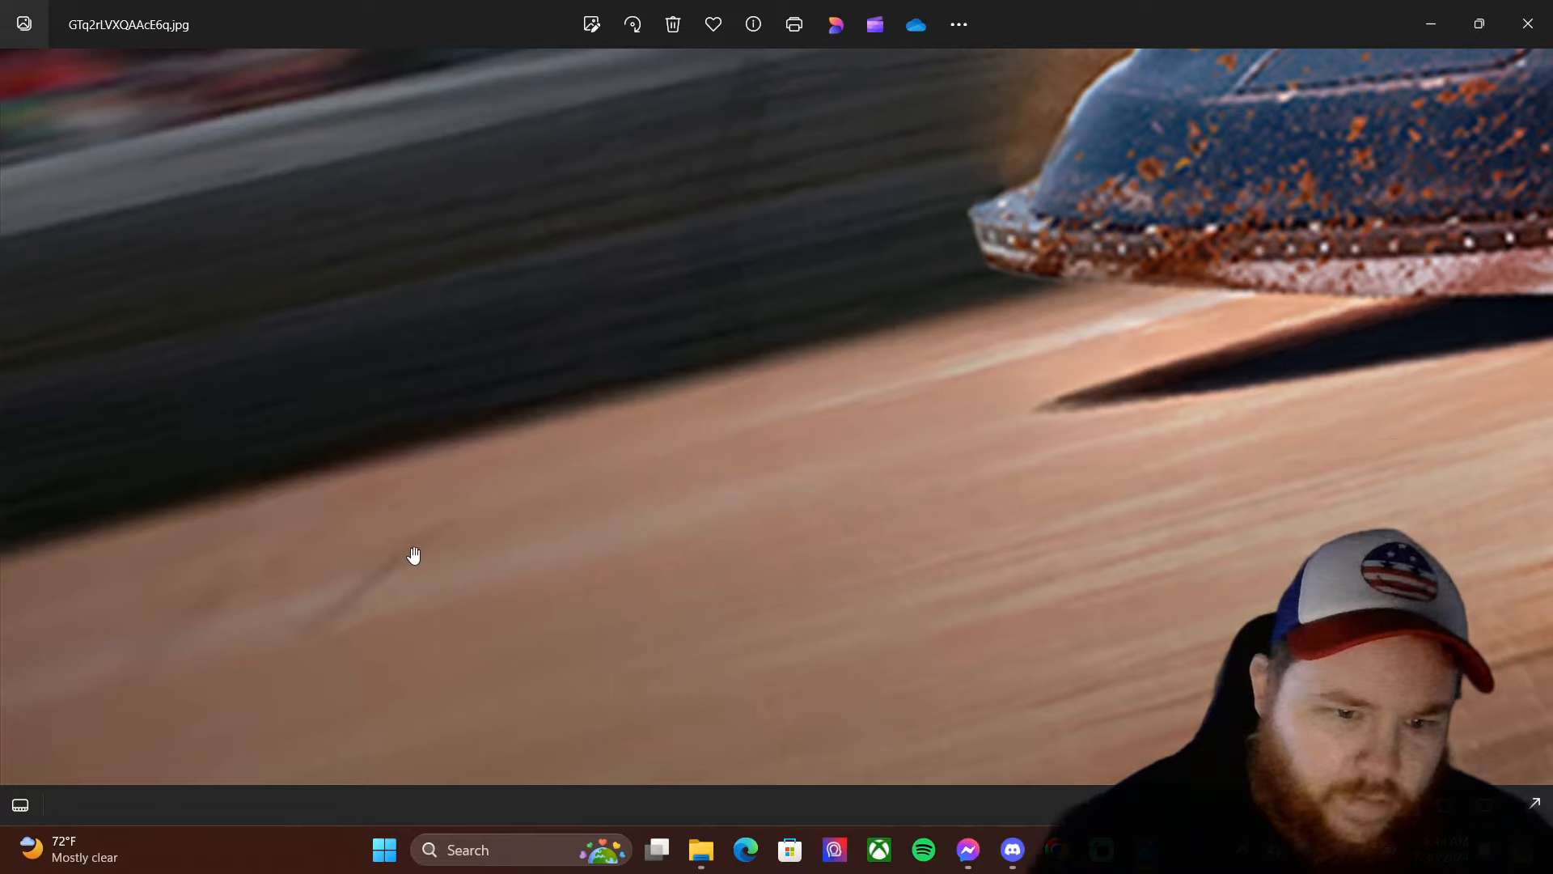
pyautogui.moveTo(322, 632)
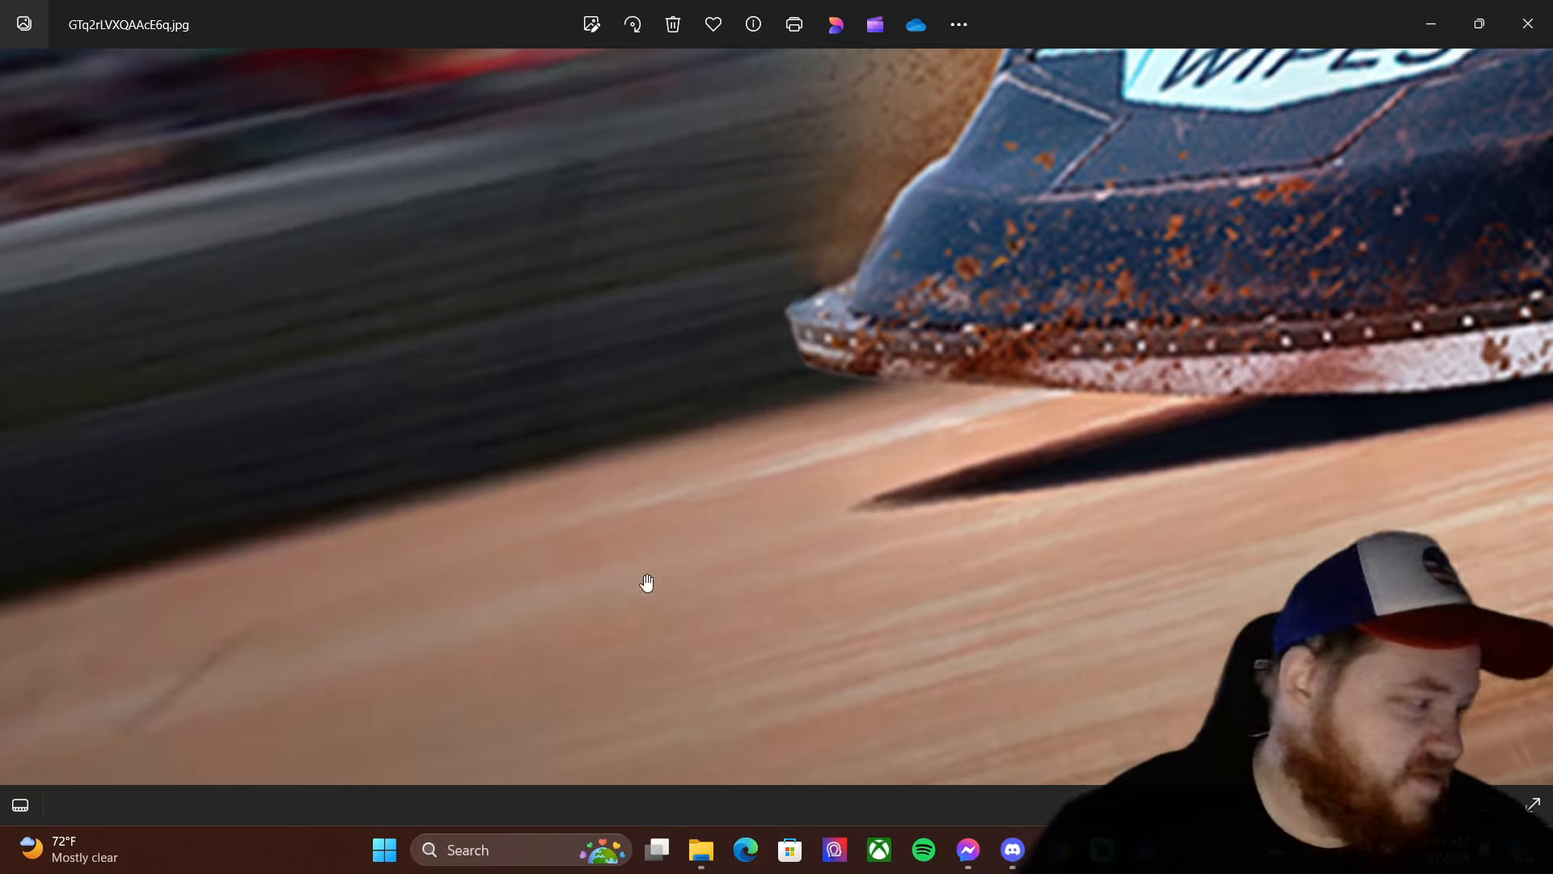
pyautogui.moveTo(601, 159)
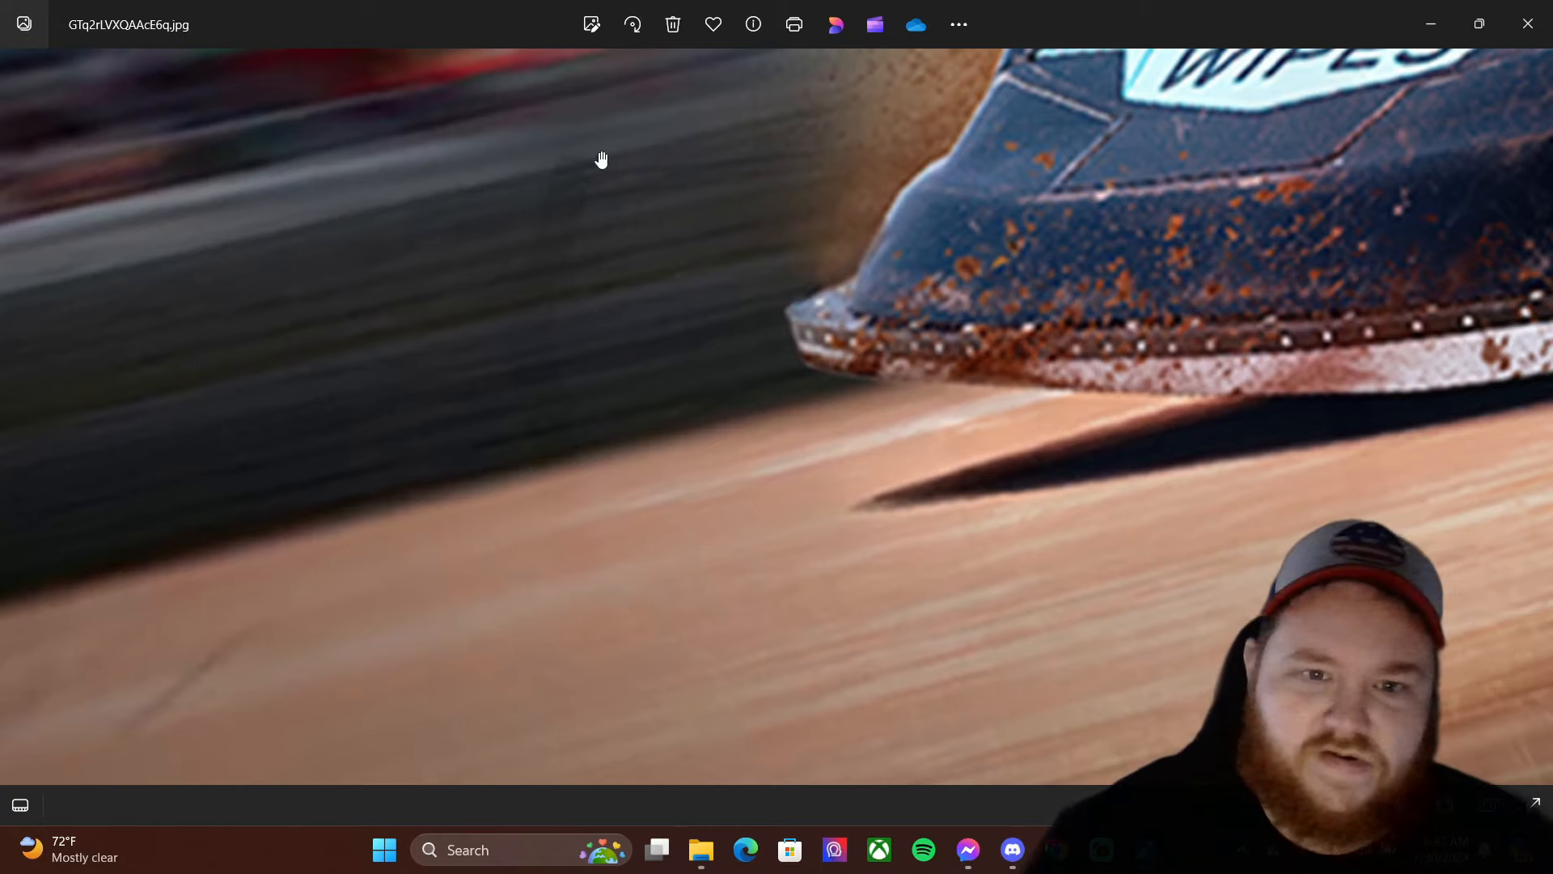
pyautogui.moveTo(592, 209)
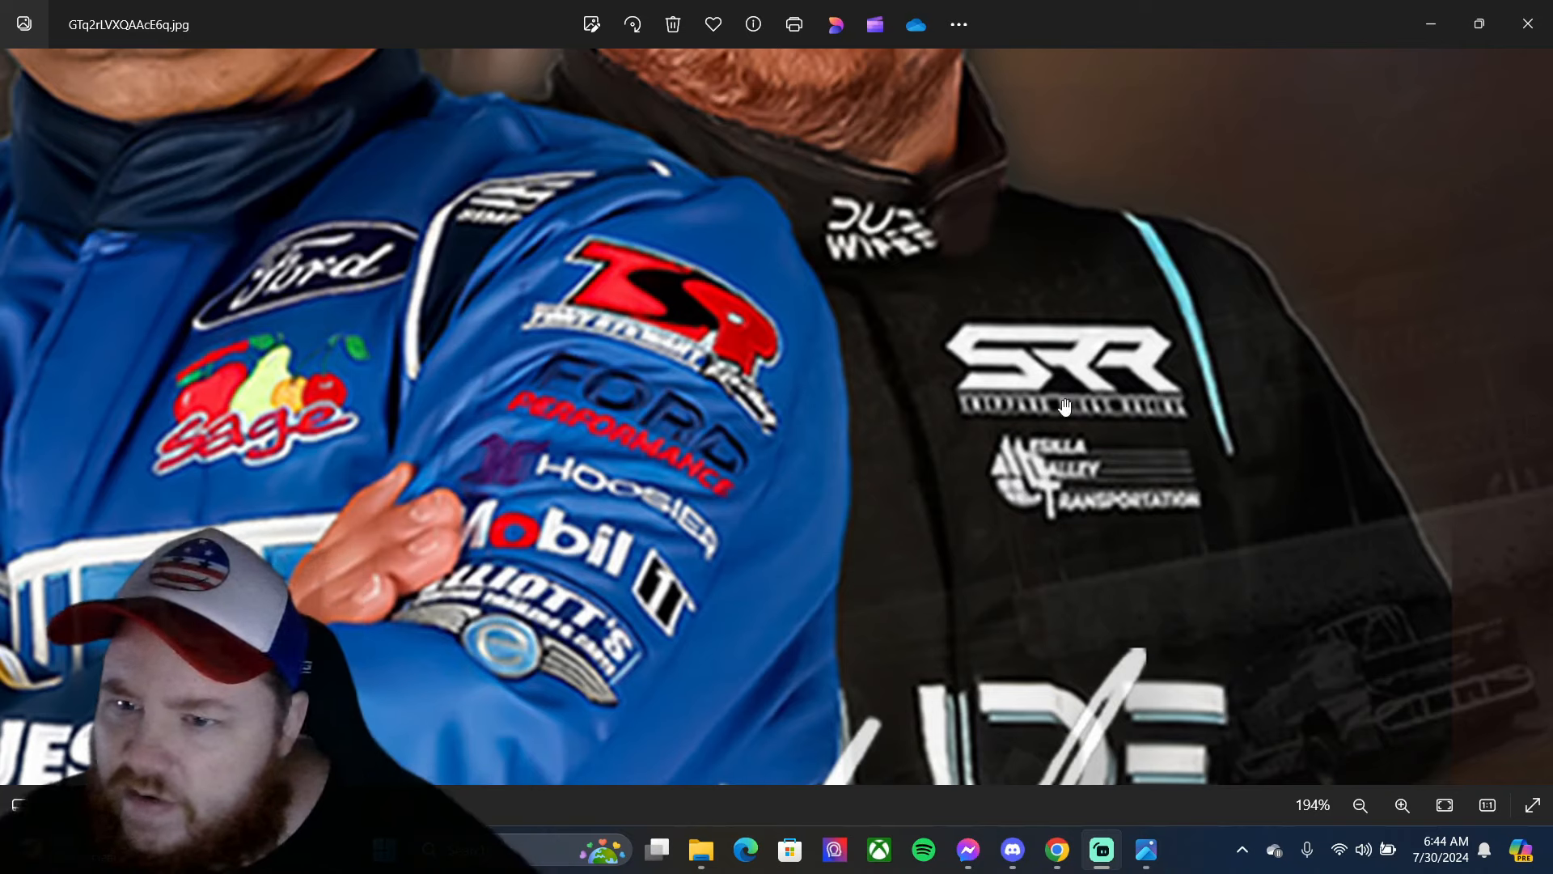
pyautogui.moveTo(1360, 120)
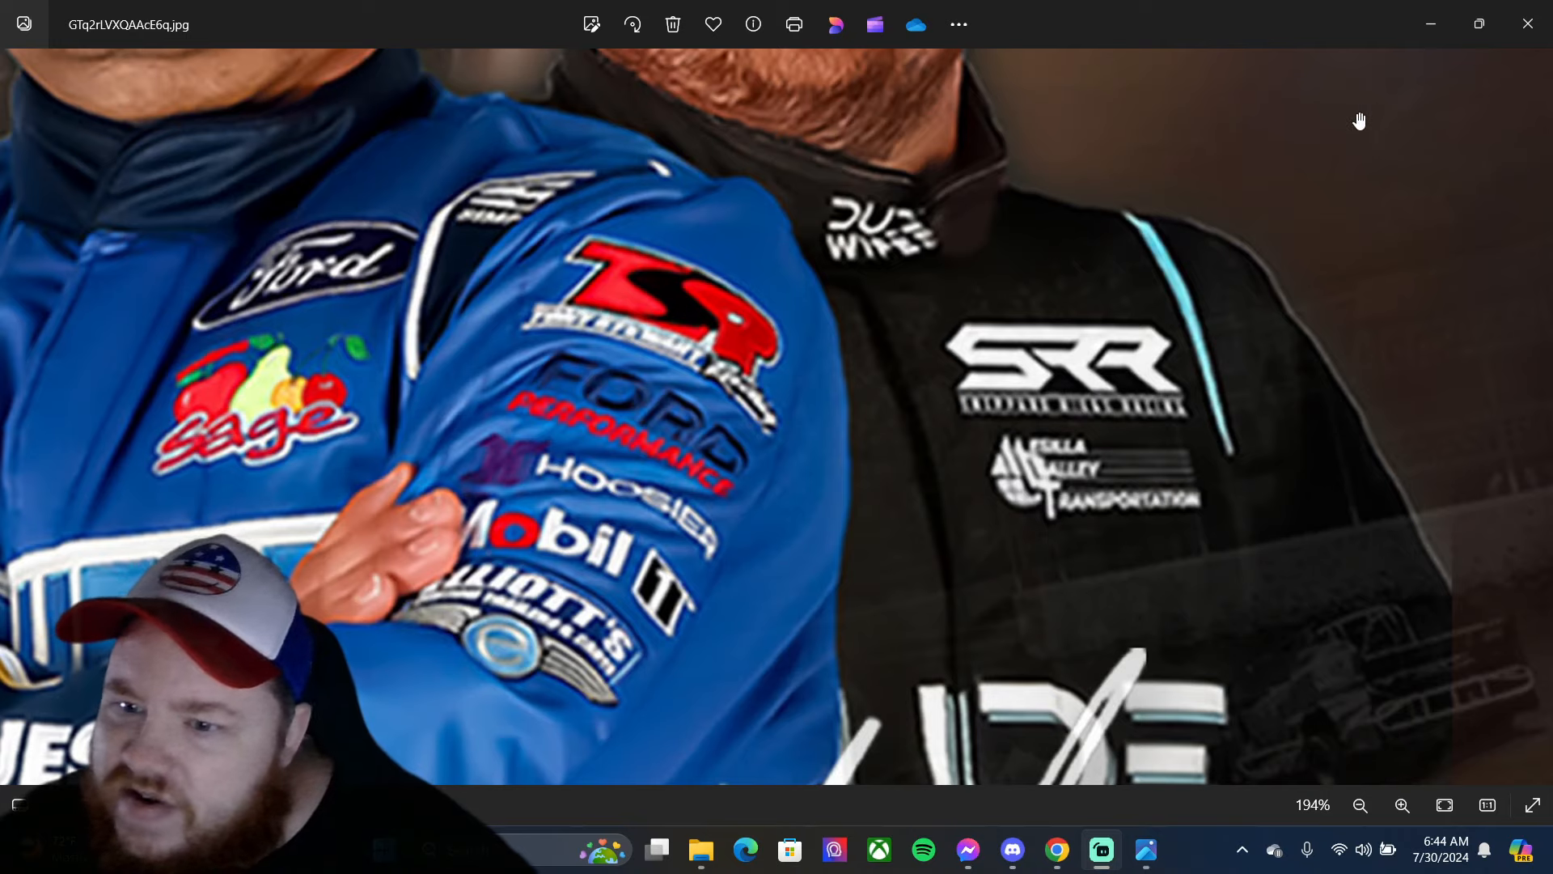
pyautogui.moveTo(1381, 542)
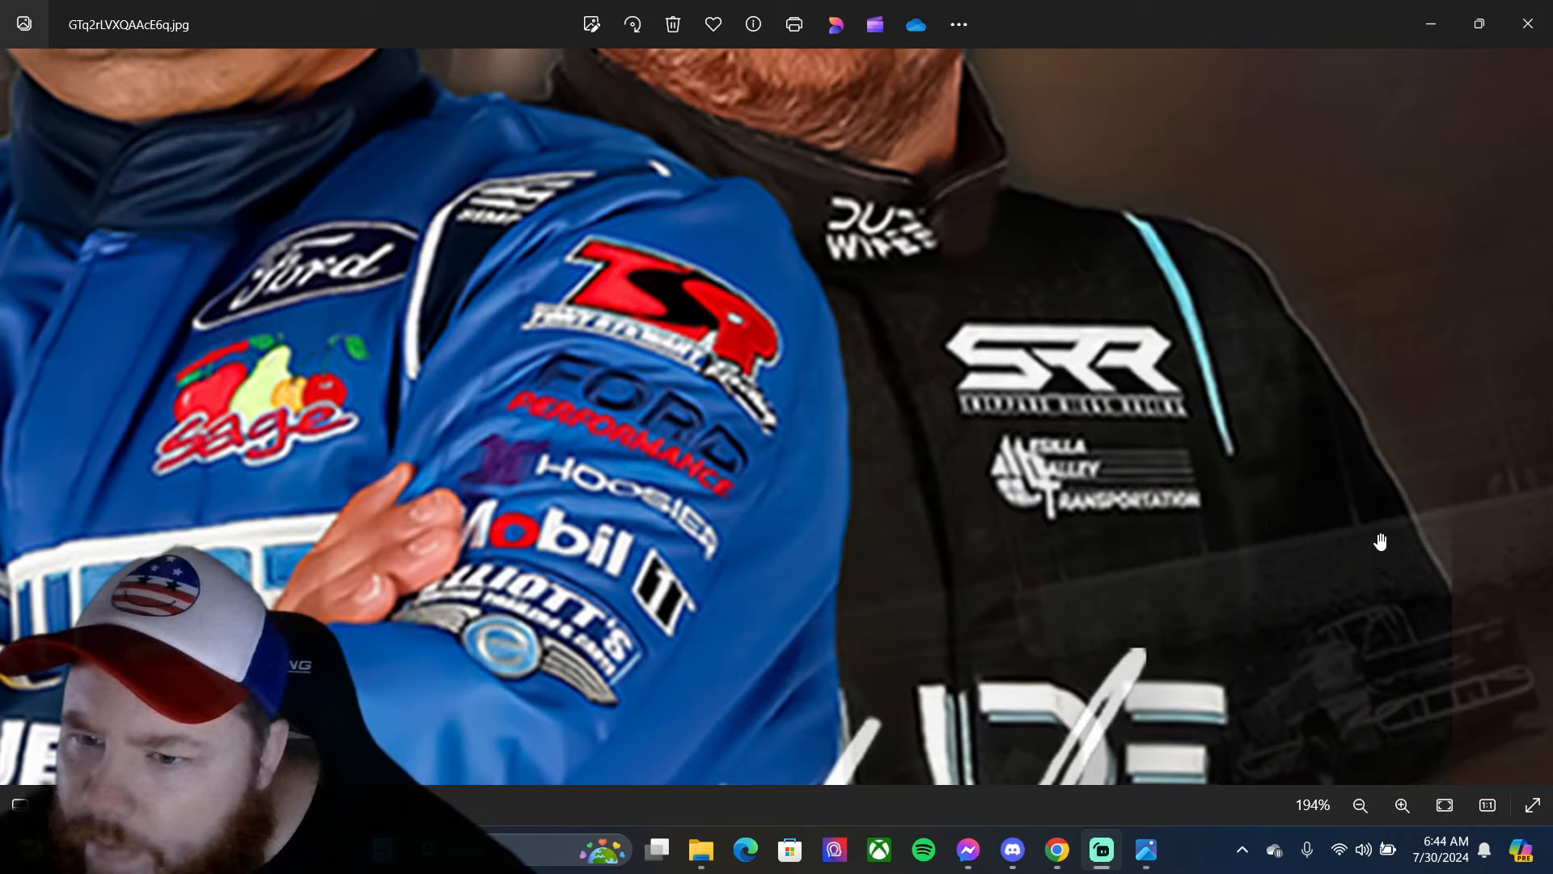
# - Show the full promo image, then zoom in stepwise toward the drivers' Curb and SRR firesuits
pyautogui.click(1402, 805)
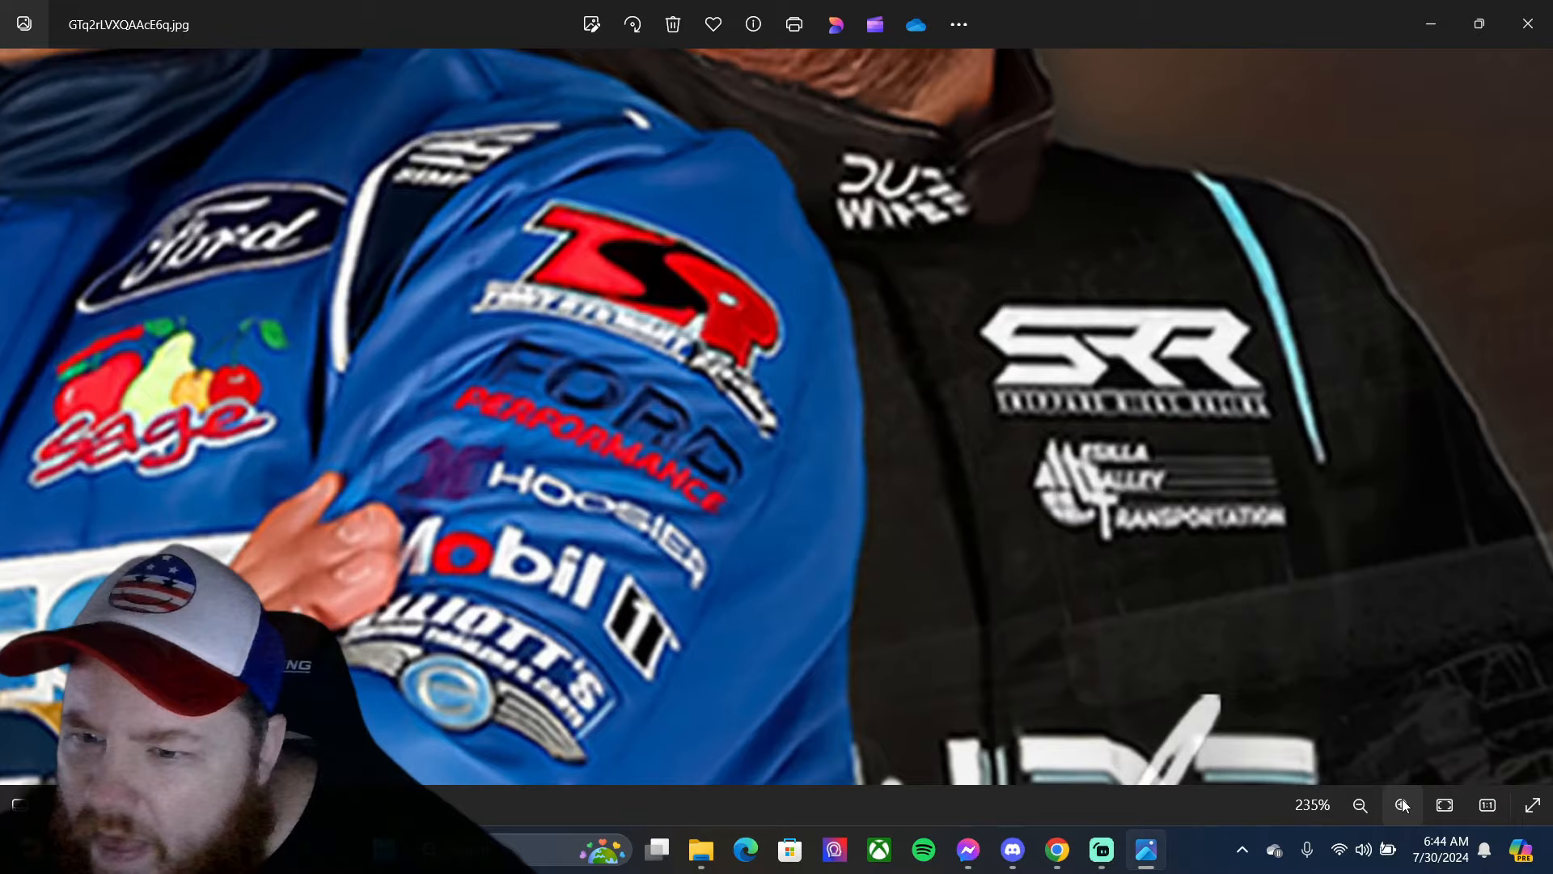
pyautogui.click(1401, 804)
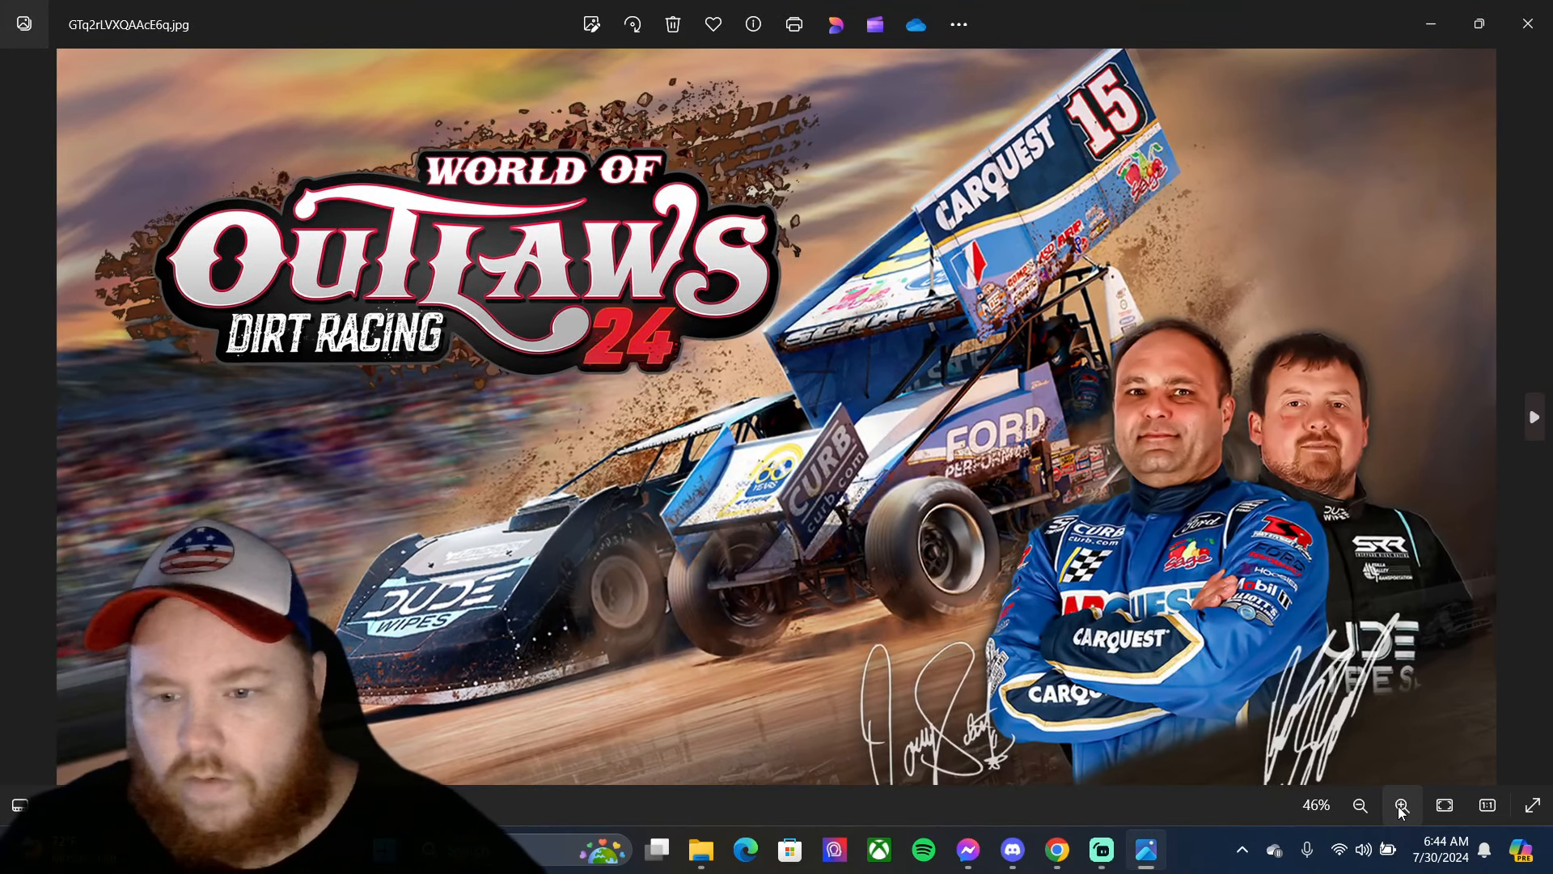
pyautogui.click(1400, 804)
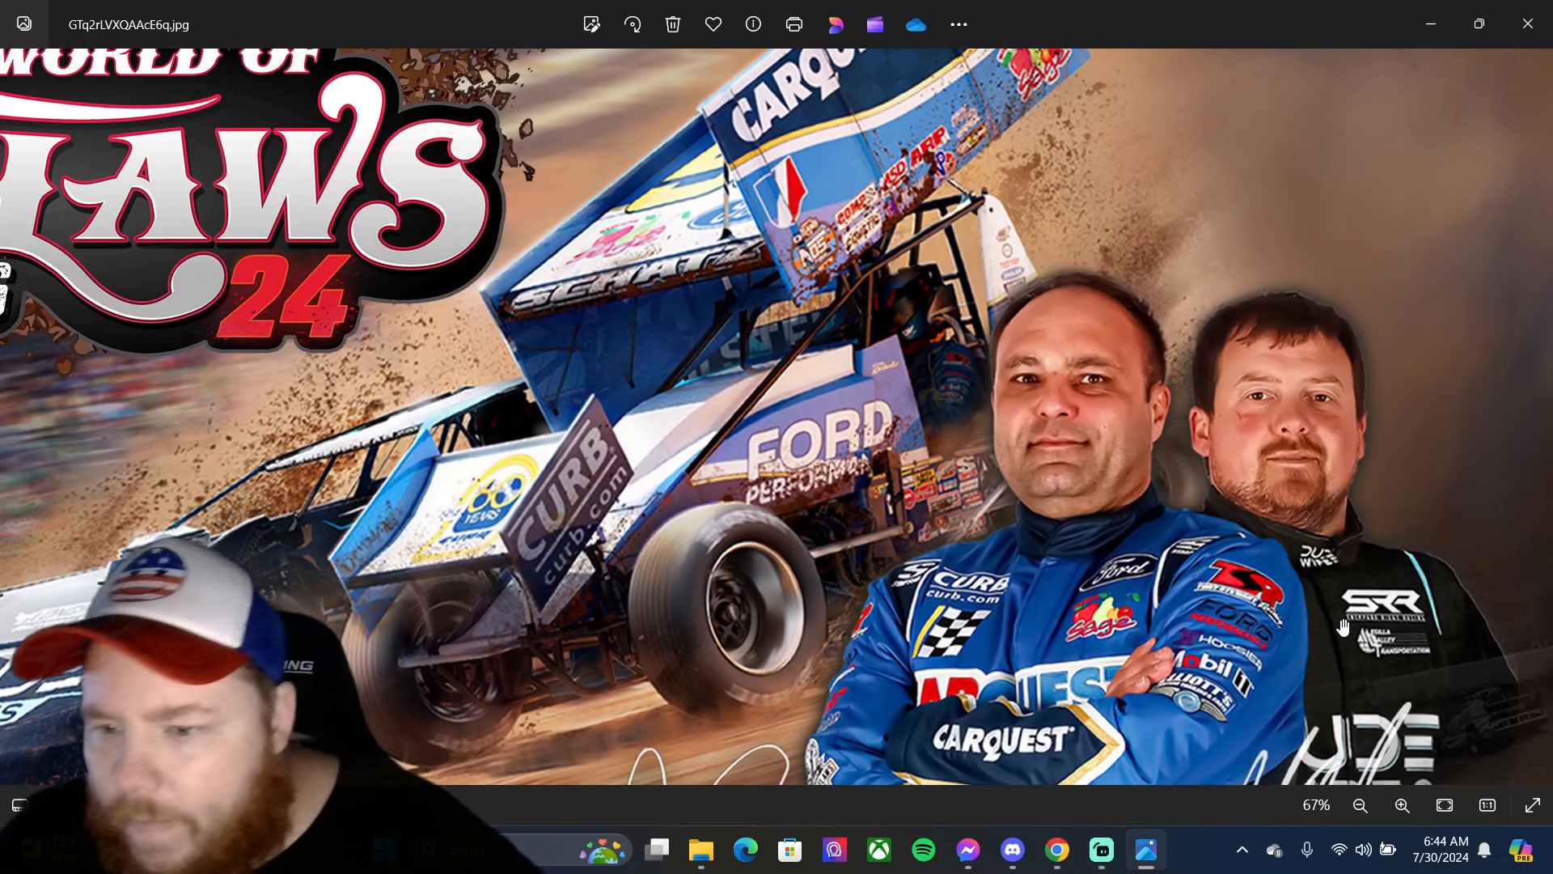
pyautogui.click(1403, 805)
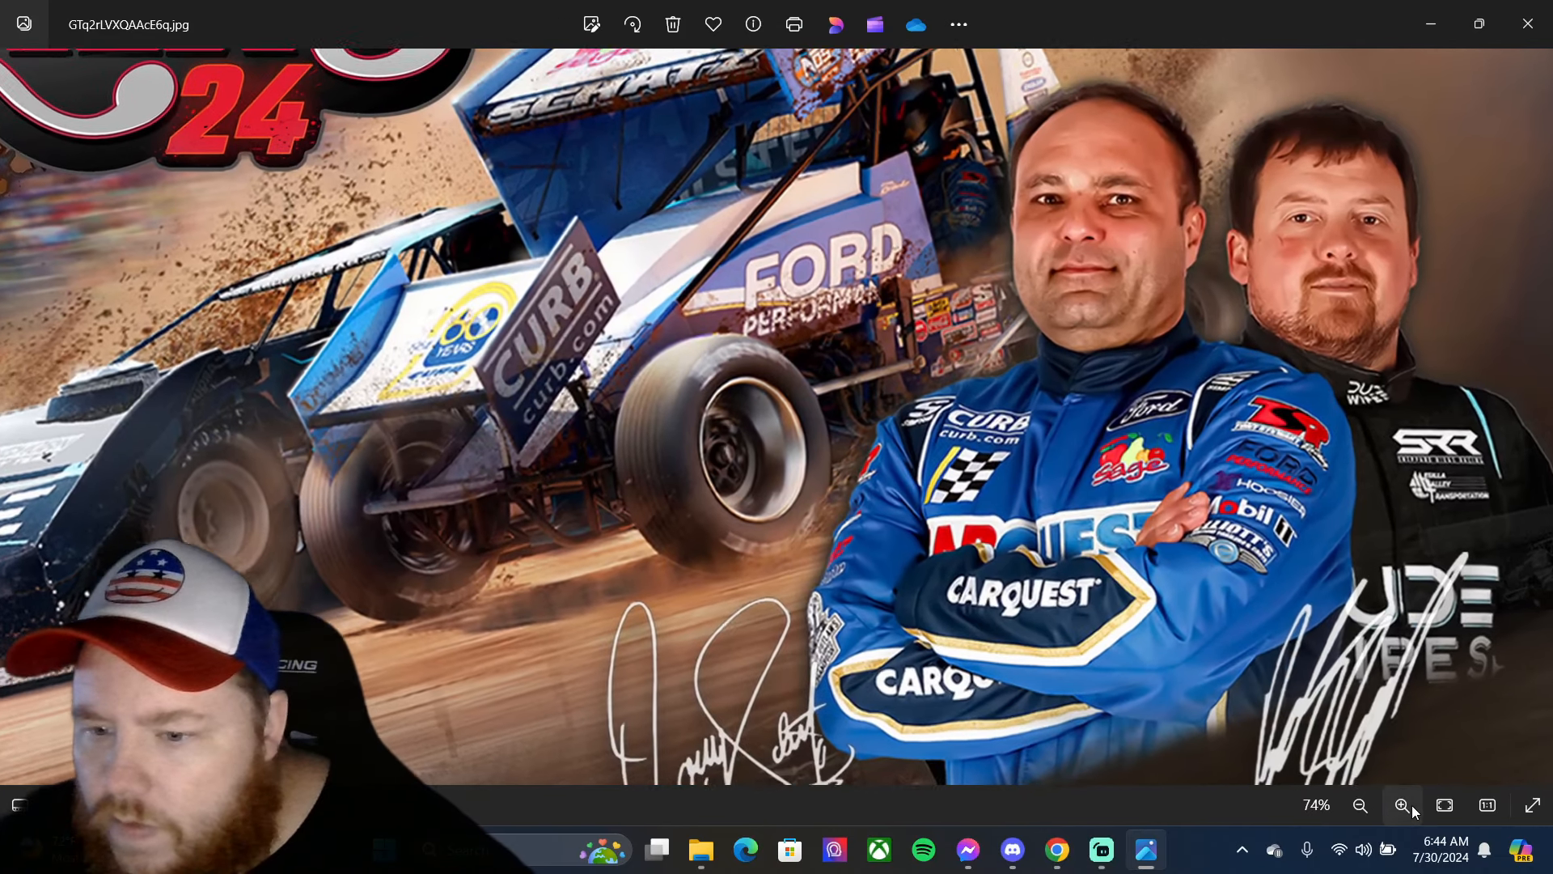
pyautogui.click(1402, 804)
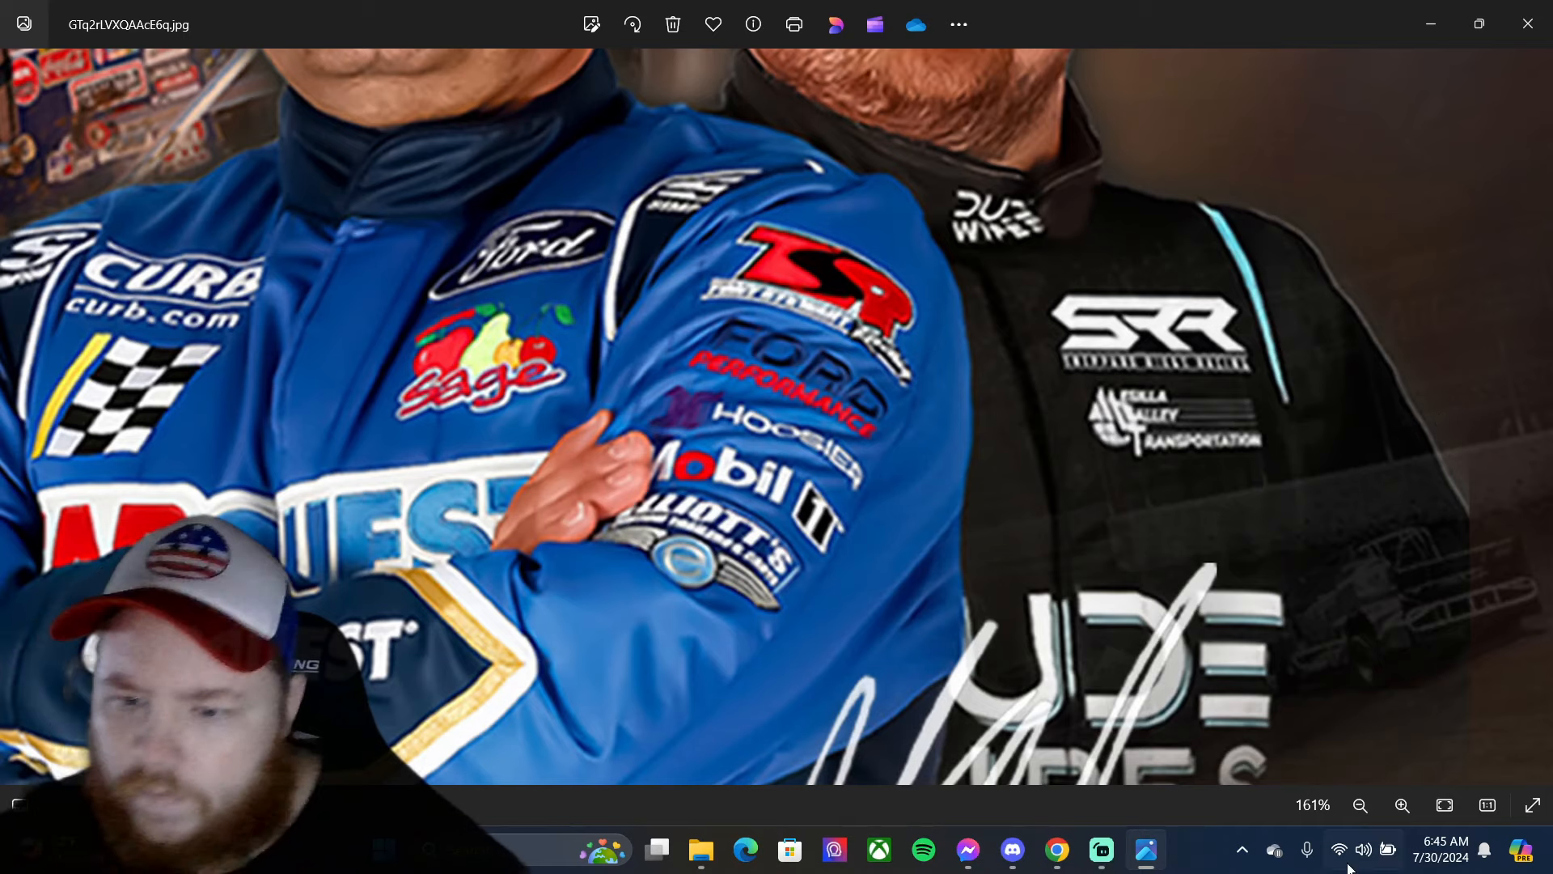
# - Zoom closer on the SRR and Ford Performance patches of the firesuits
pyautogui.click(1402, 804)
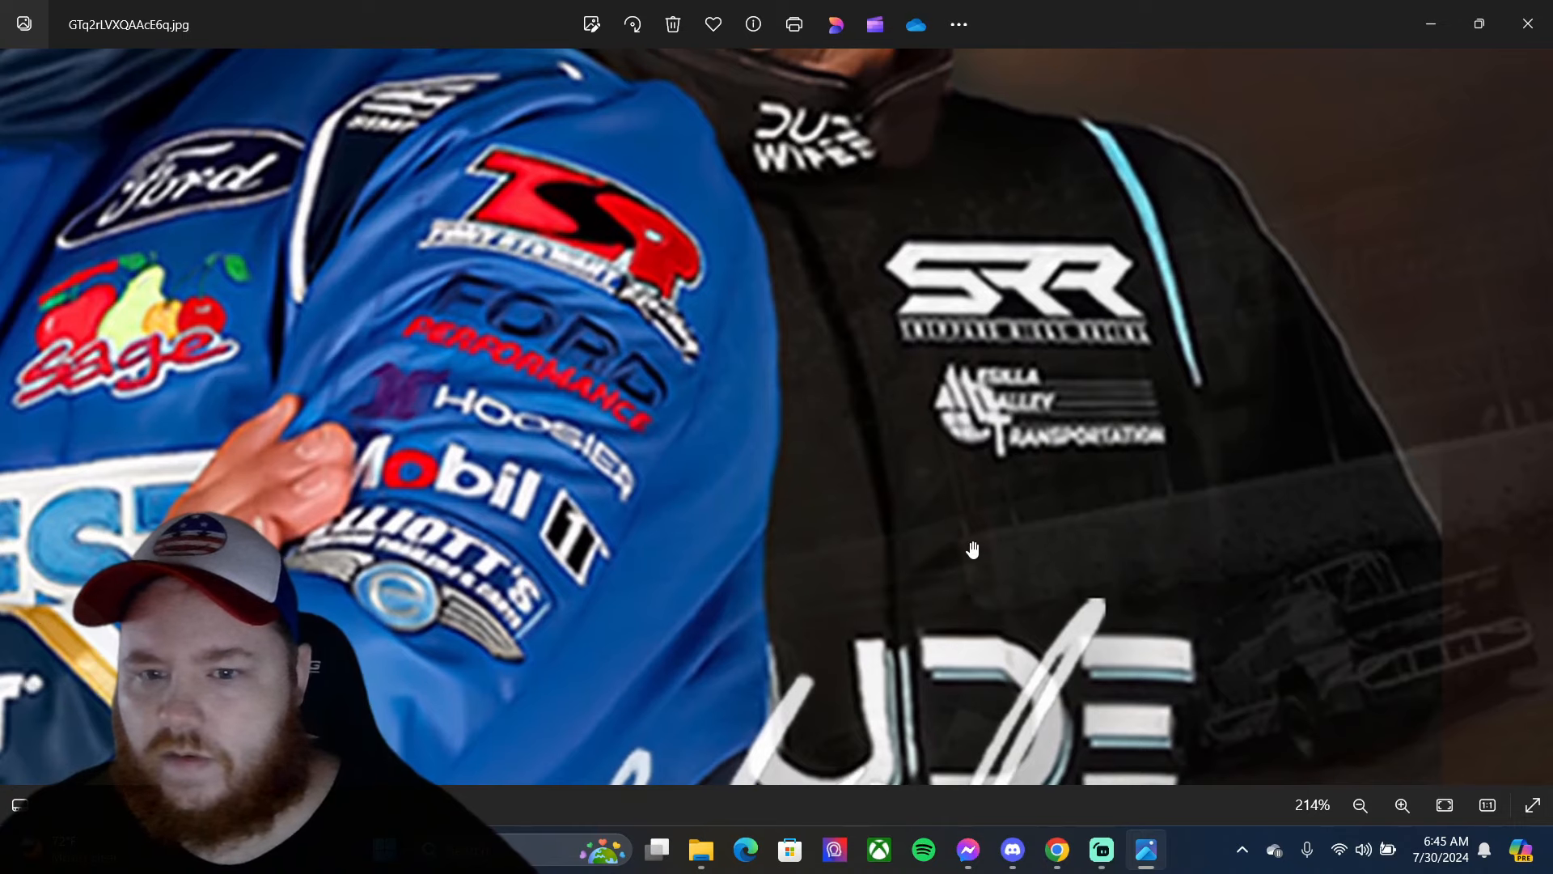
pyautogui.moveTo(1121, 420)
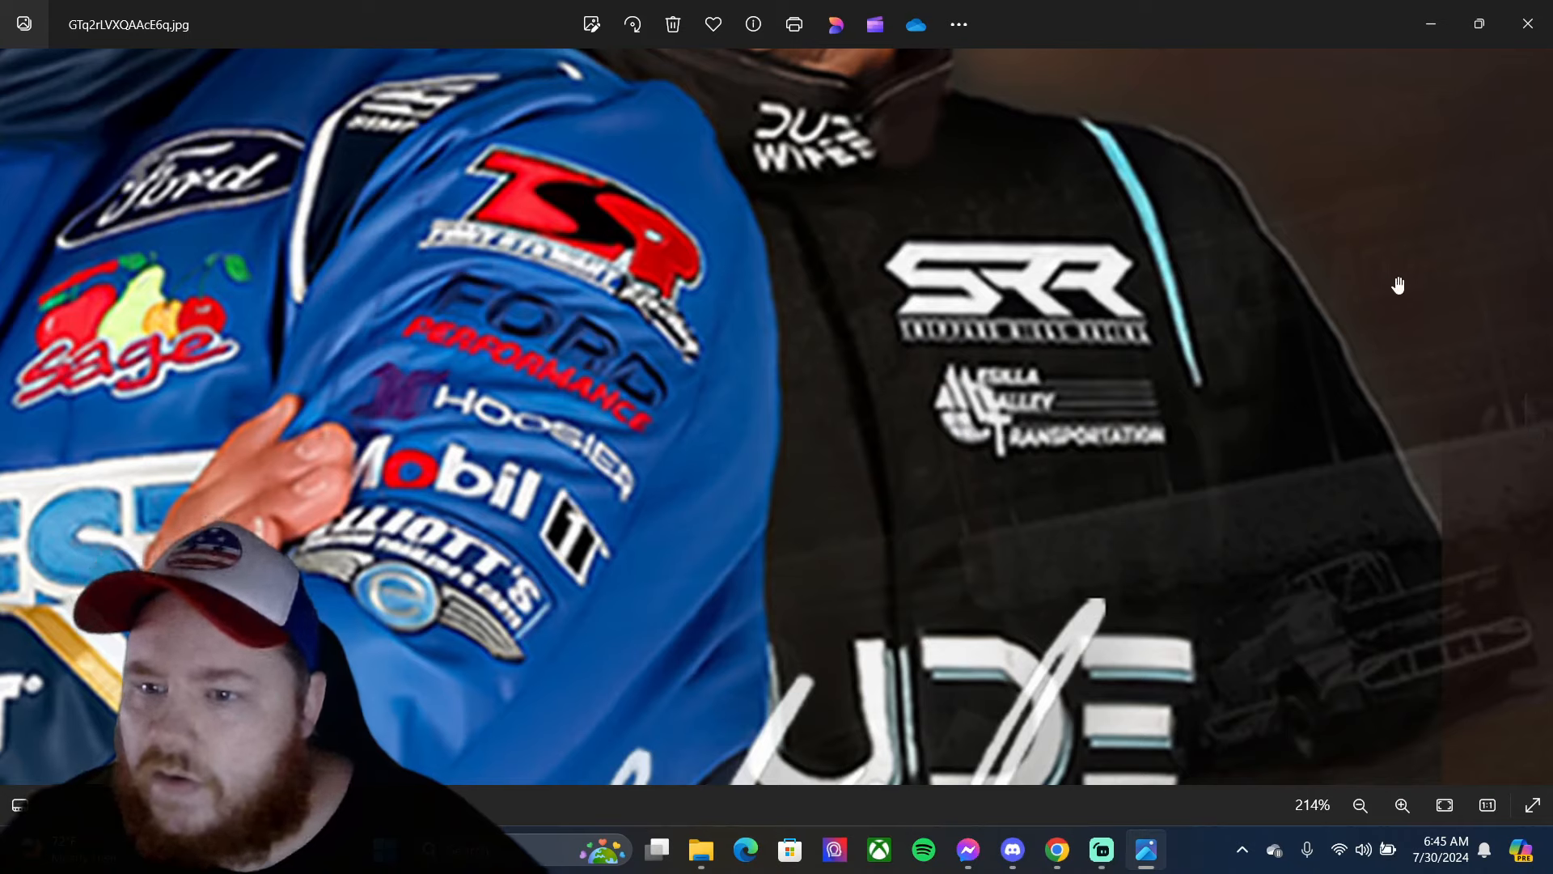
pyautogui.moveTo(1192, 405)
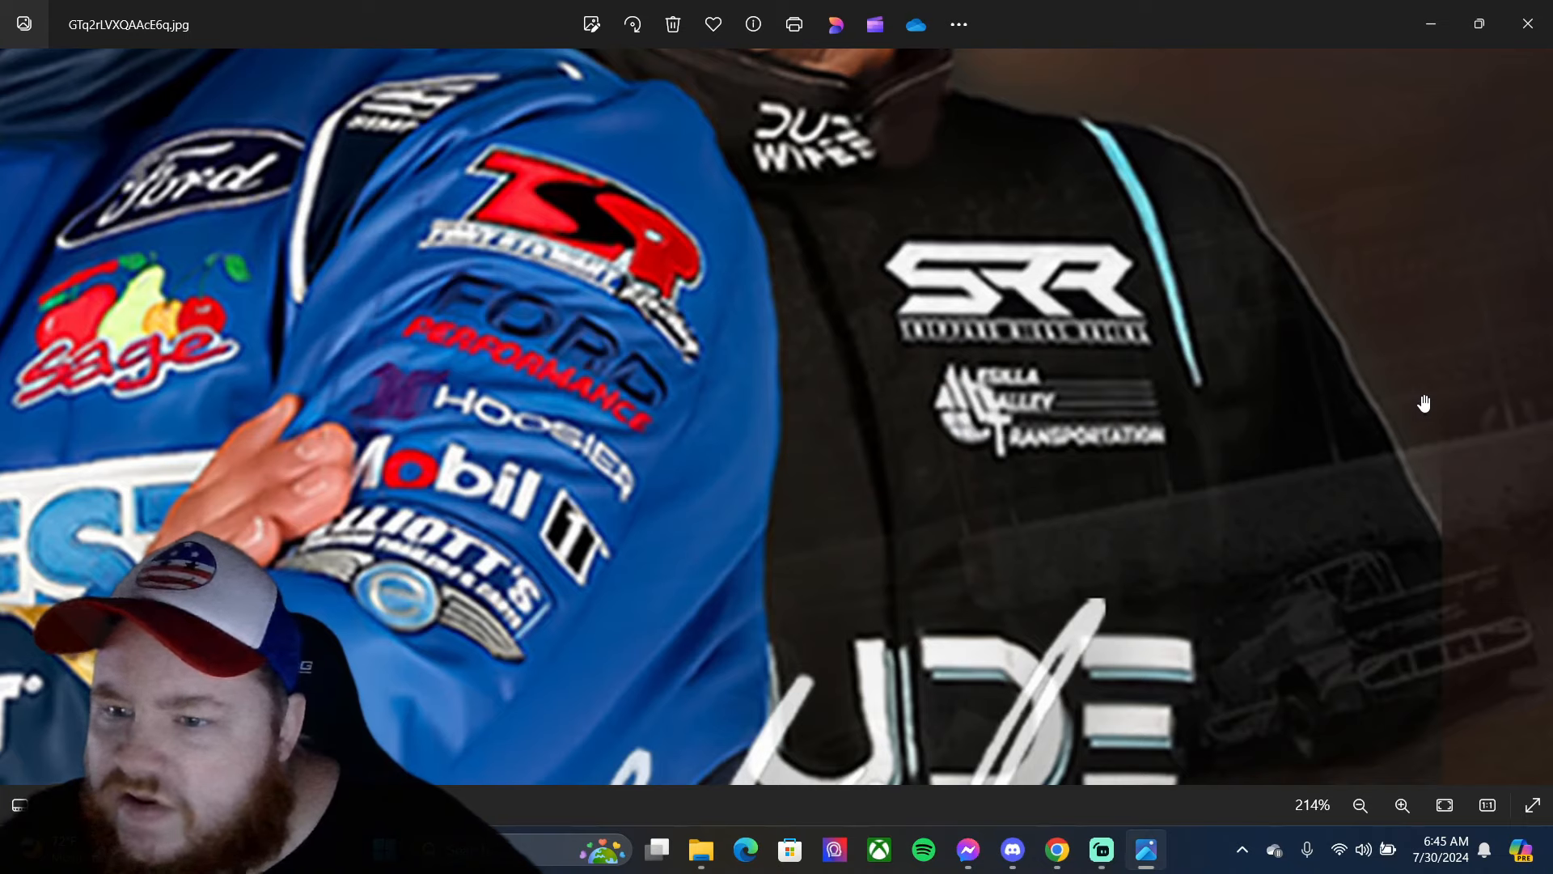
pyautogui.moveTo(1390, 407)
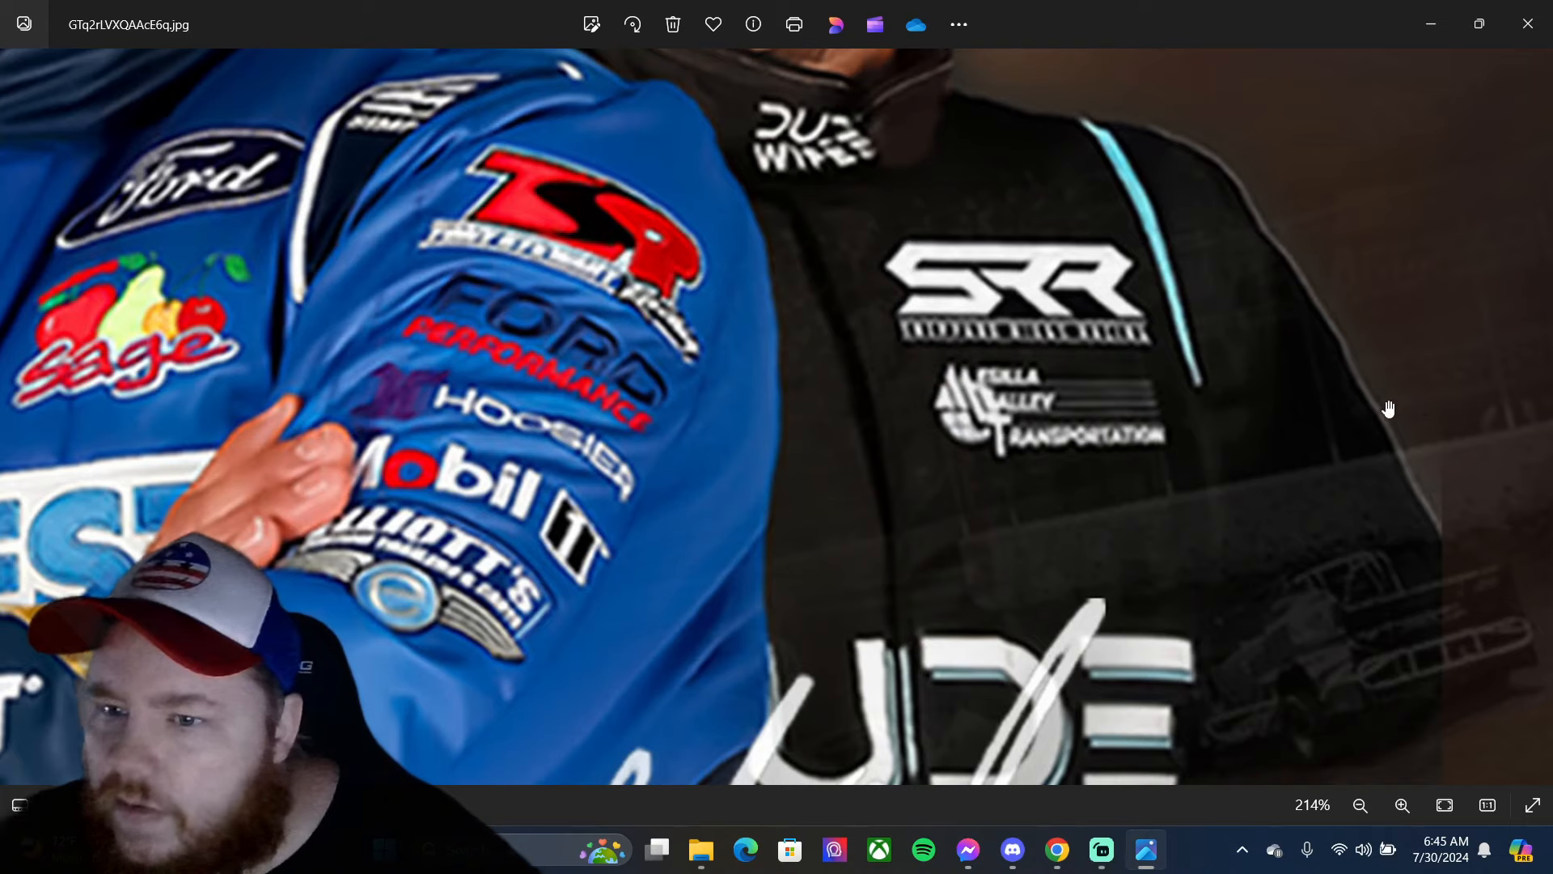
pyautogui.moveTo(1380, 371)
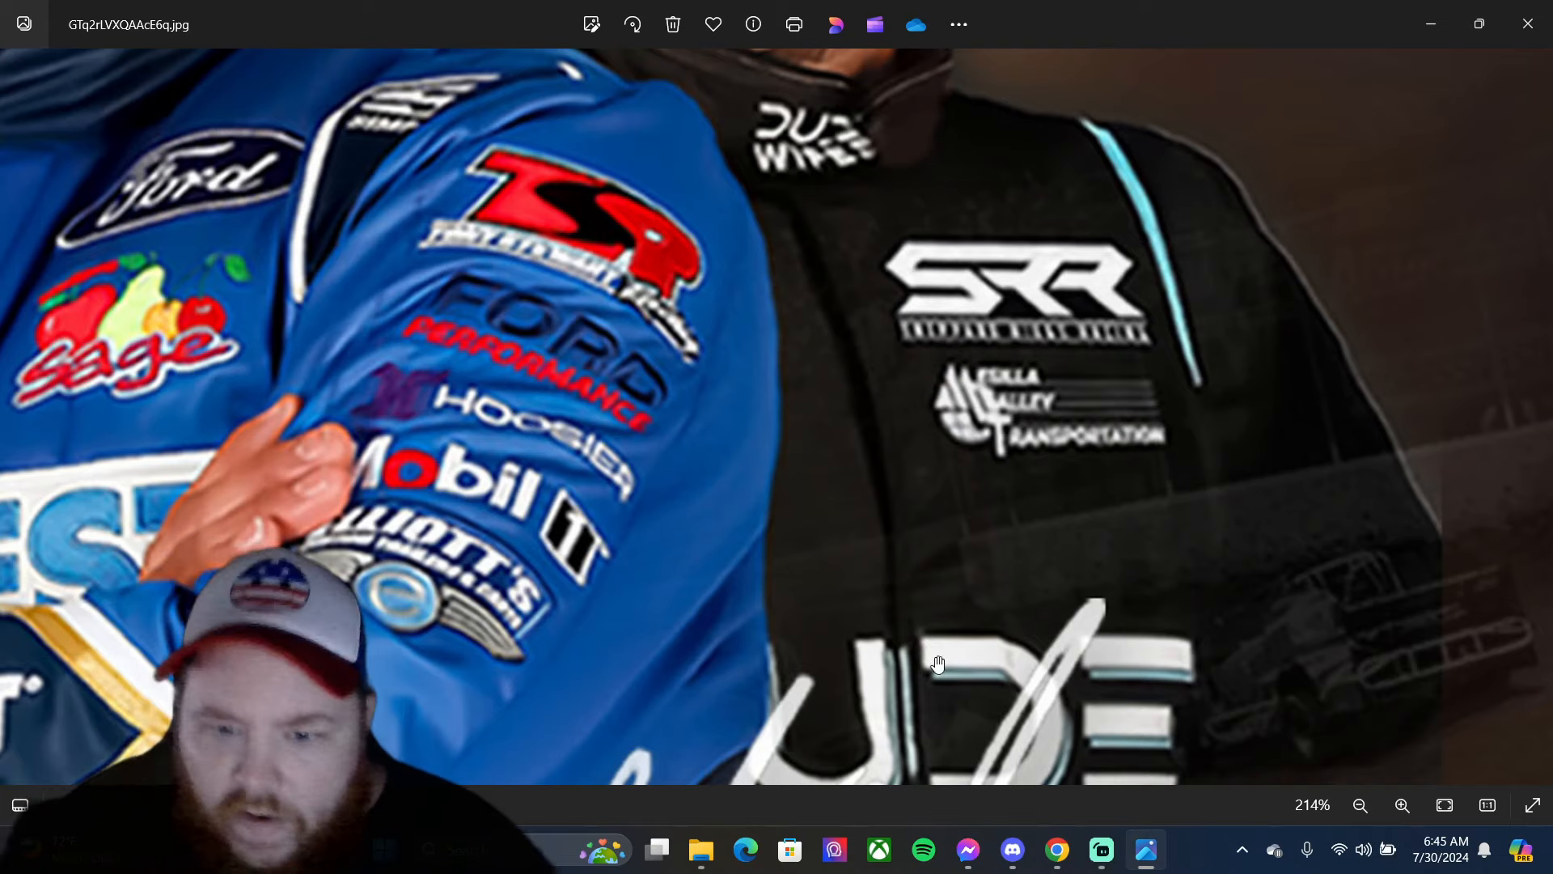
pyautogui.moveTo(971, 622)
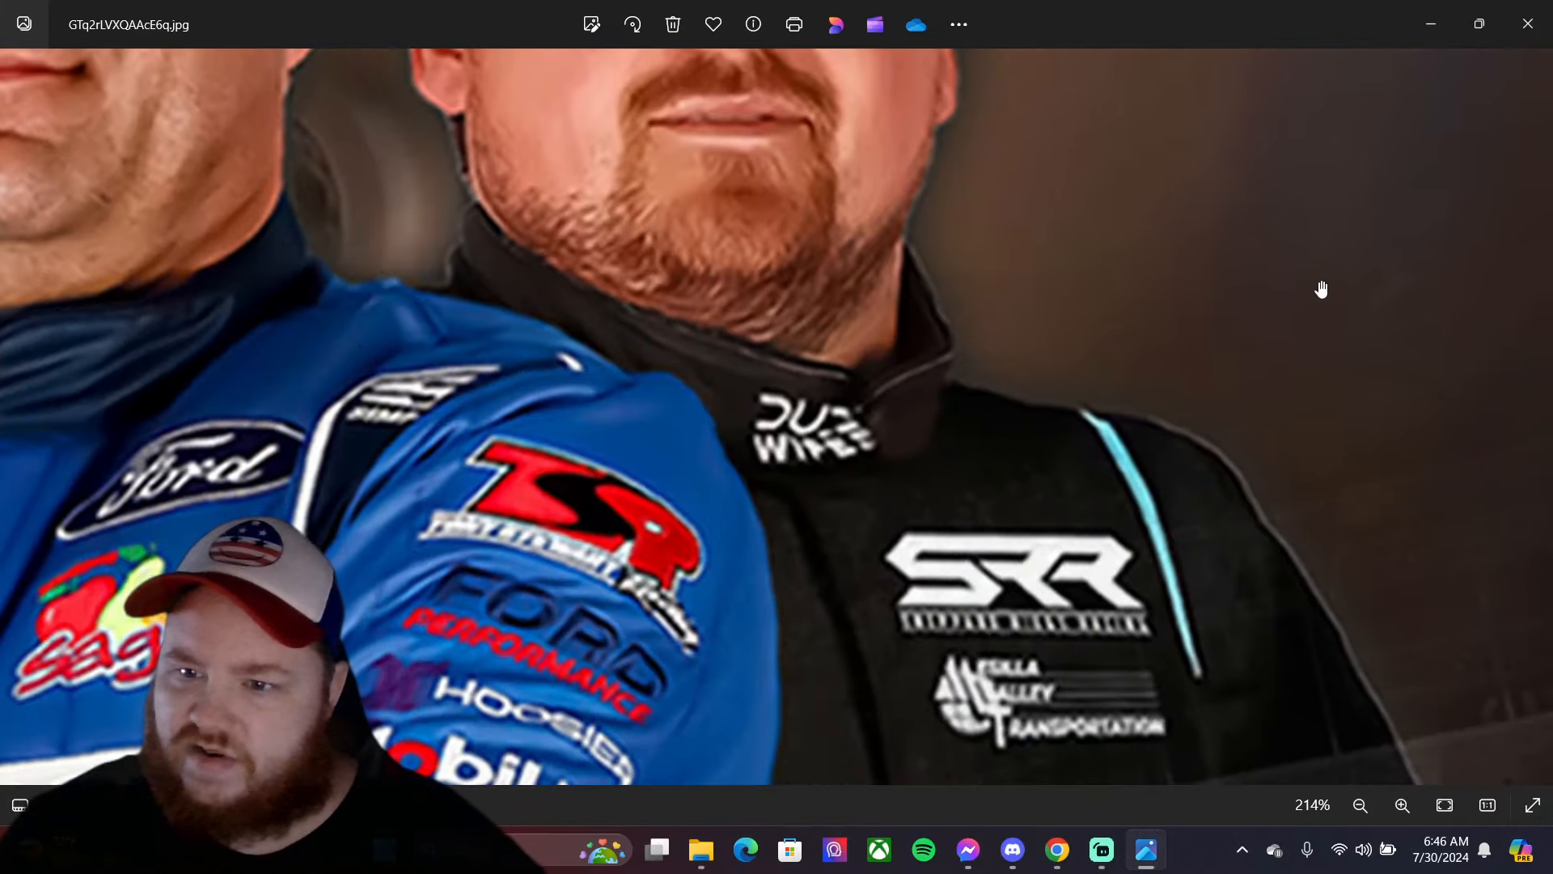
pyautogui.moveTo(1338, 305)
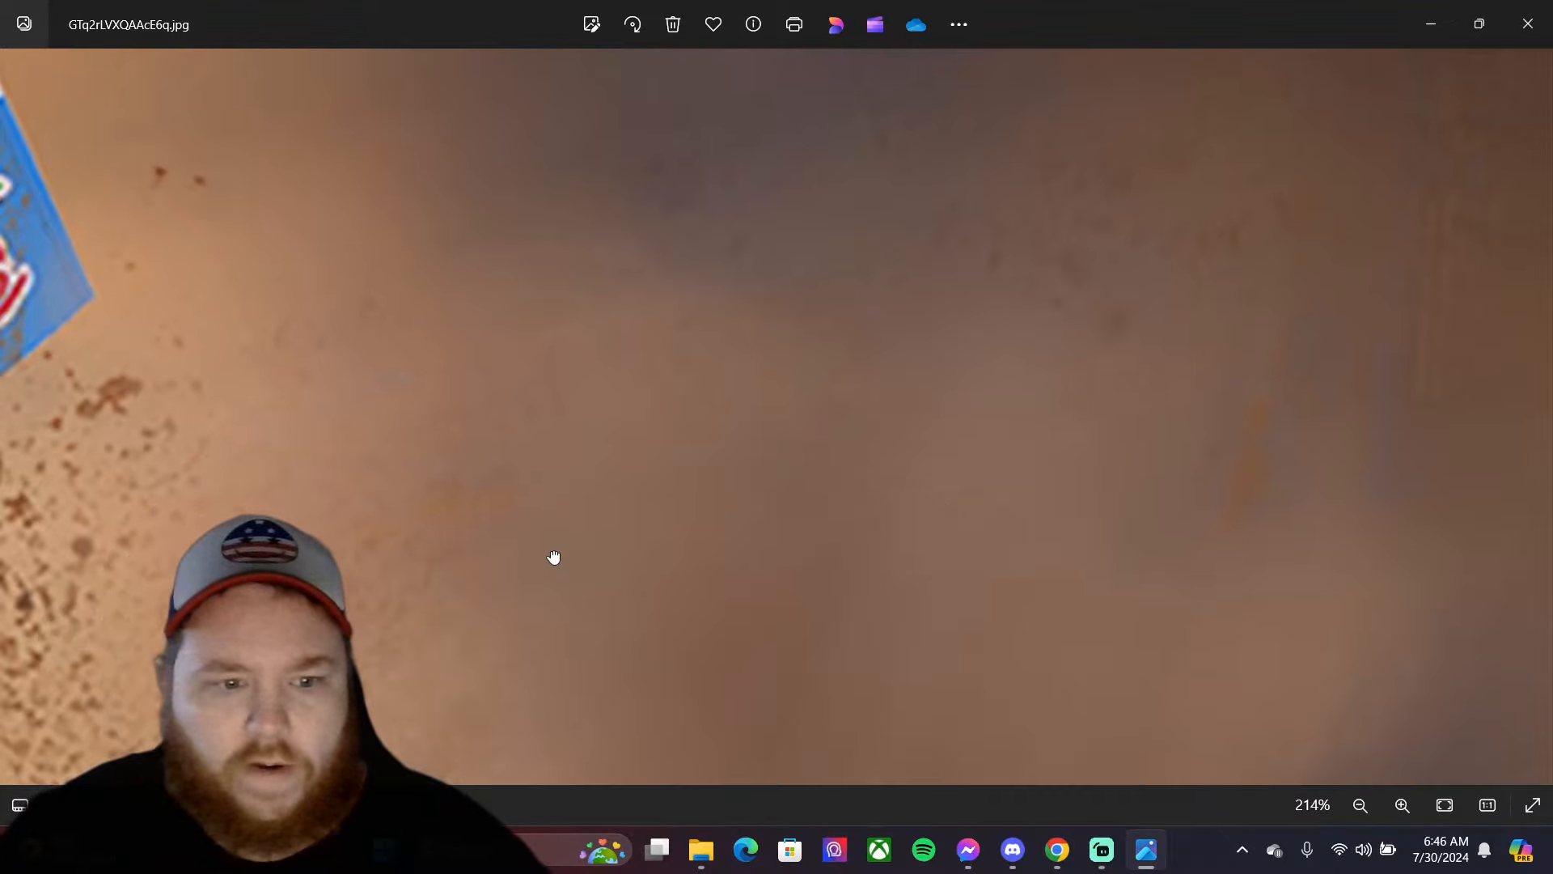
# - Pan to the dirt-spattered wing and zoom out three steps to show logo and drivers
pyautogui.moveTo(552, 557); pyautogui.dragTo(917, 622)
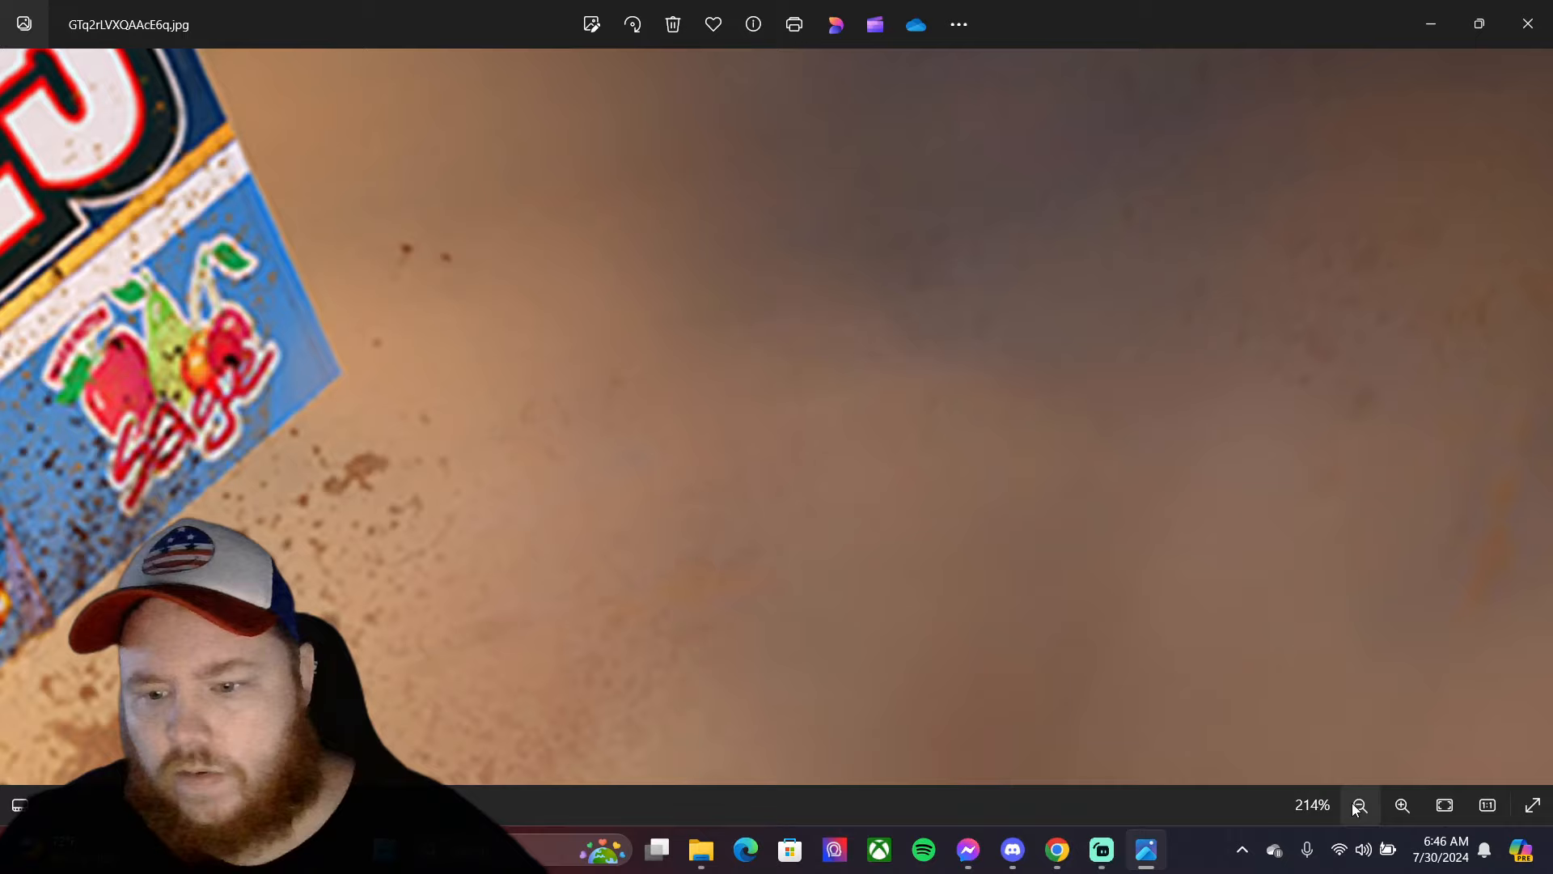
pyautogui.click(1359, 804)
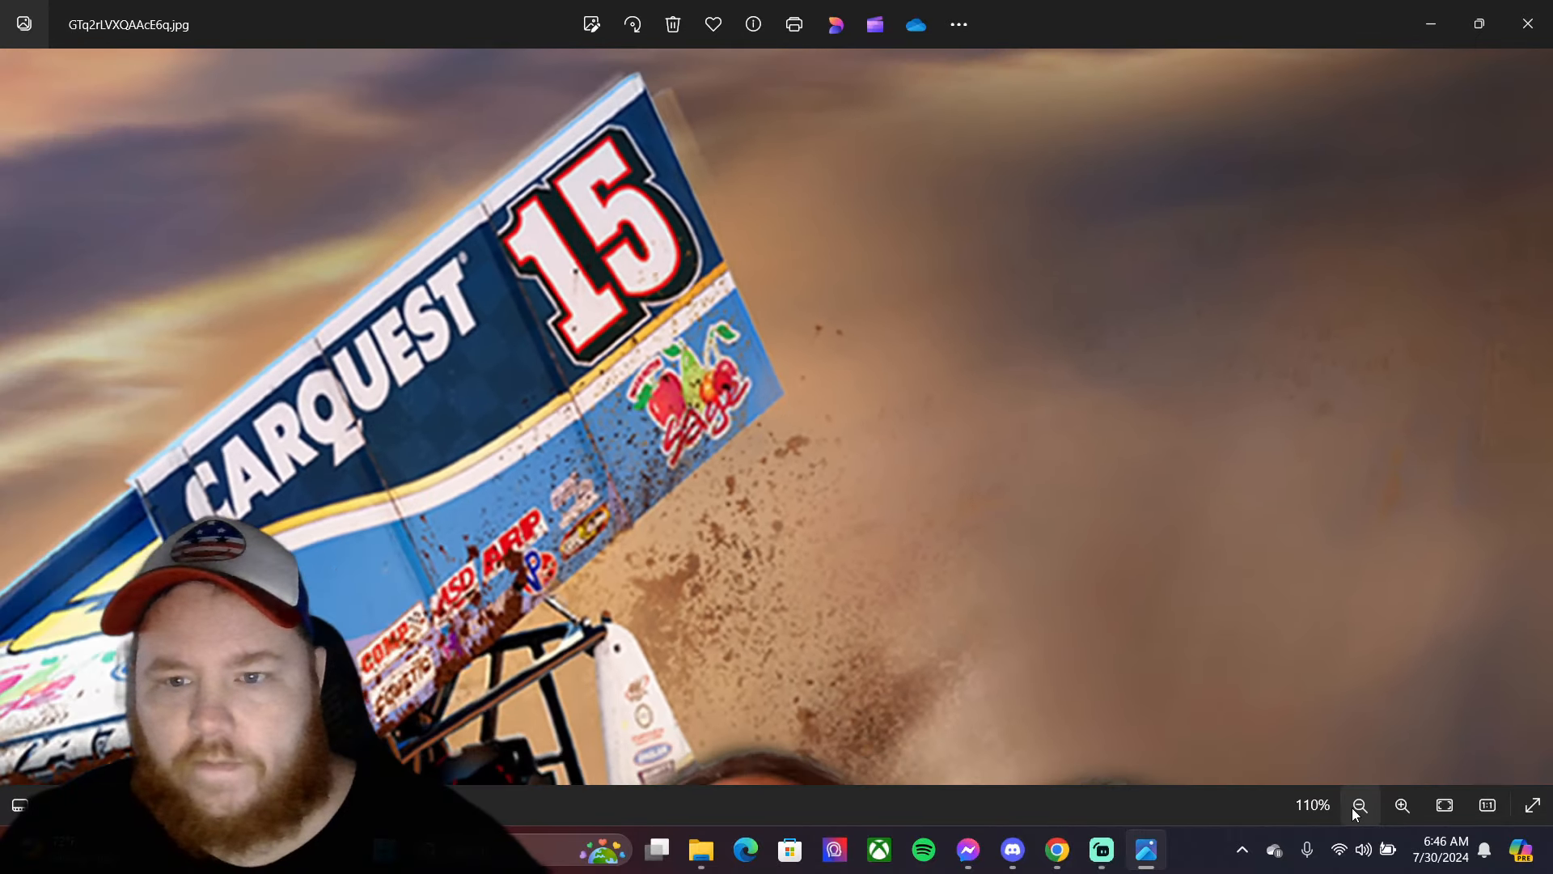
pyautogui.click(1360, 804)
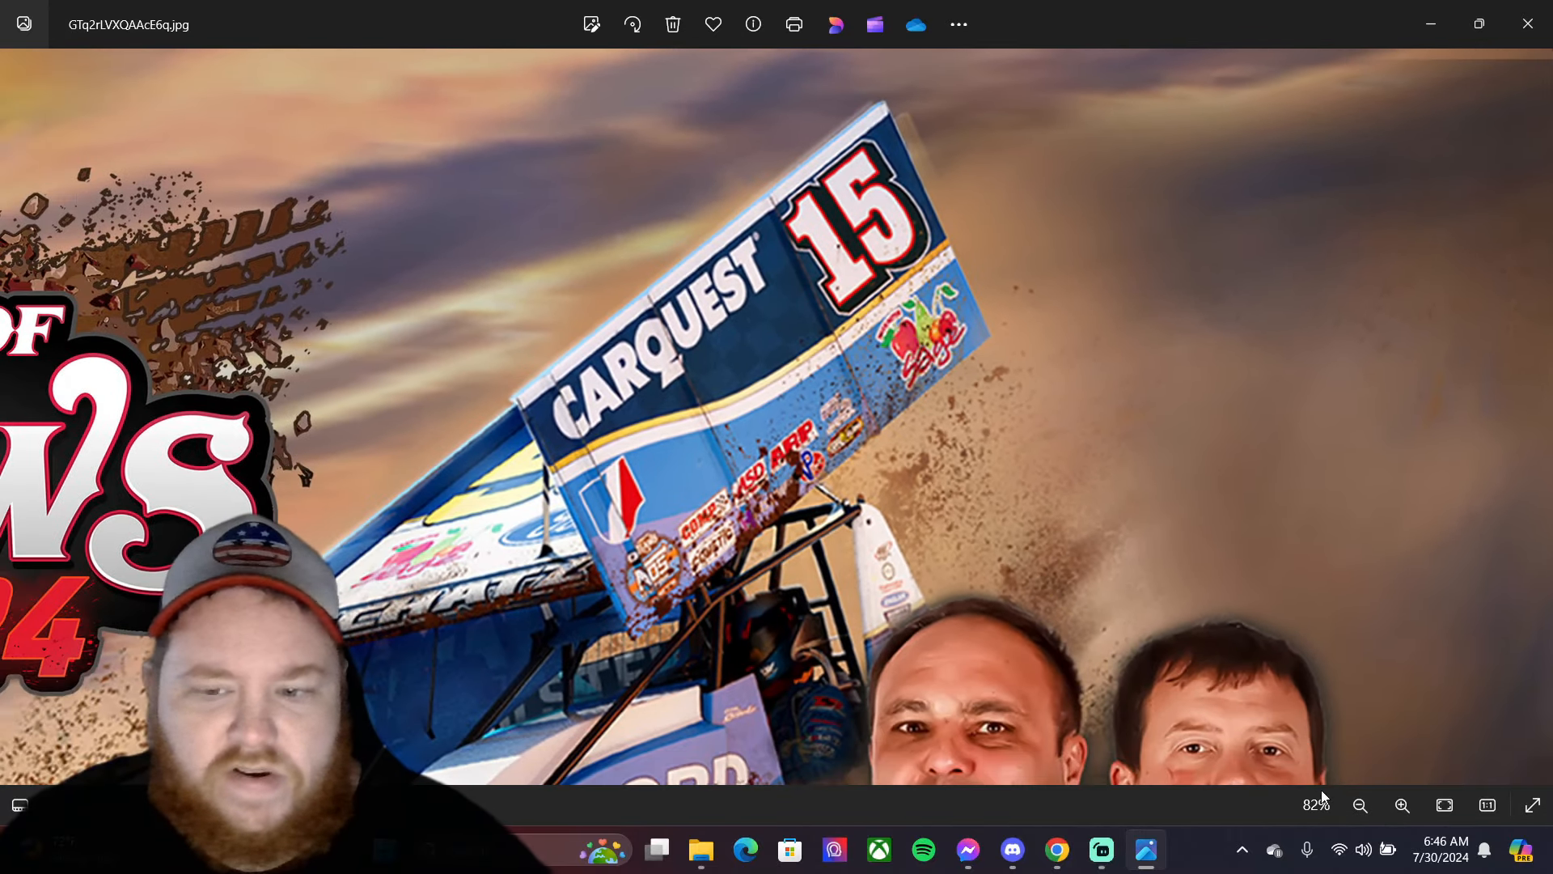
pyautogui.click(1360, 804)
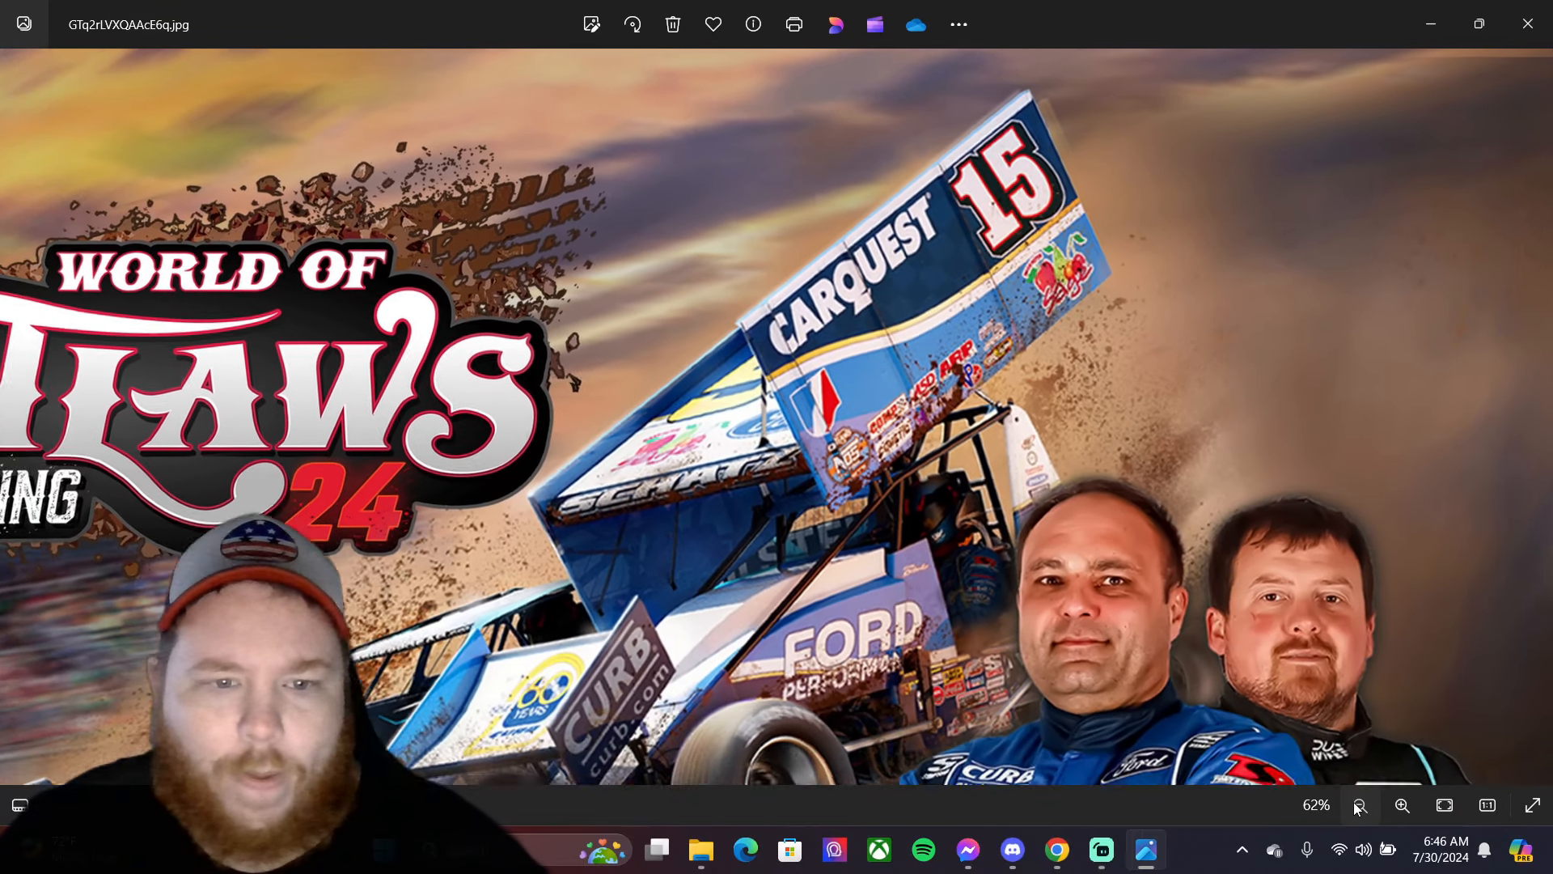